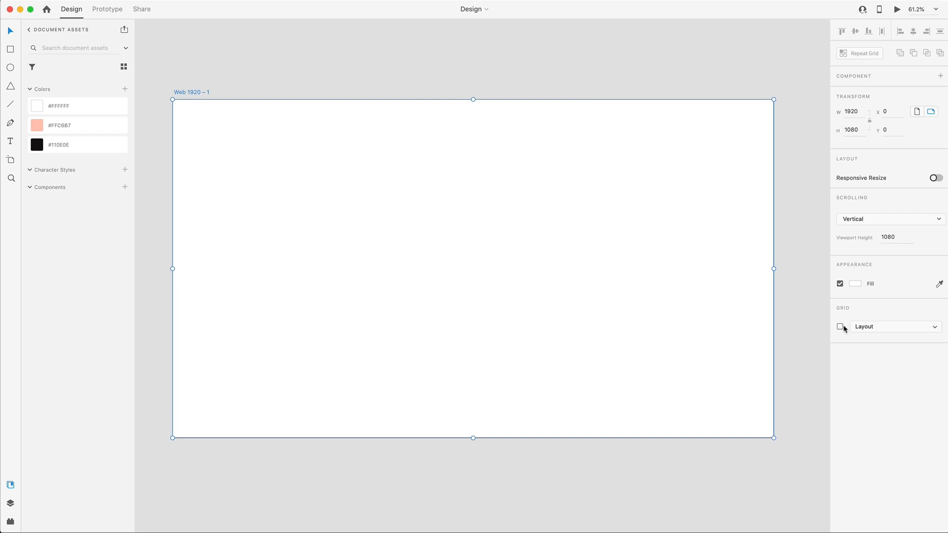
Step: Enable the layout grid on the artboard and lower the grid colour's opacity
left_click(840, 327)
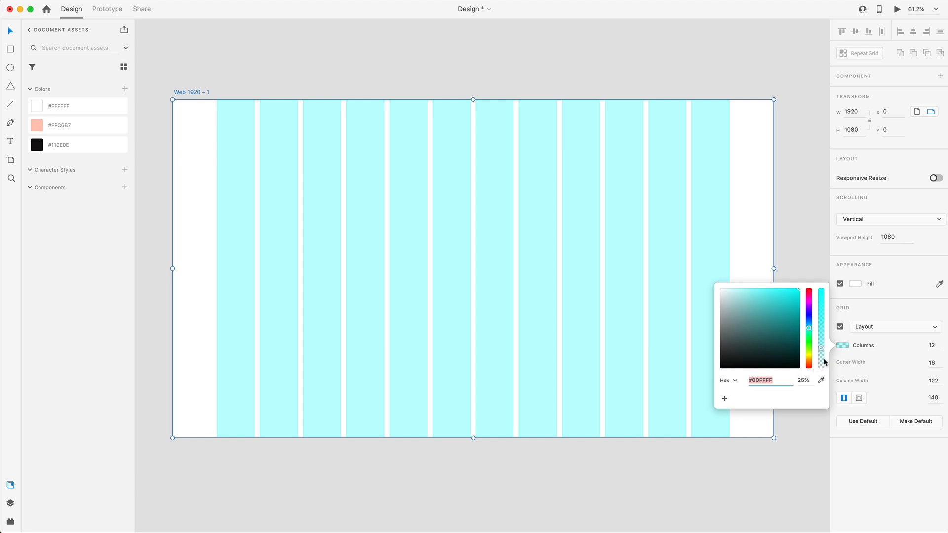
left_click_drag(821, 362, 821, 368)
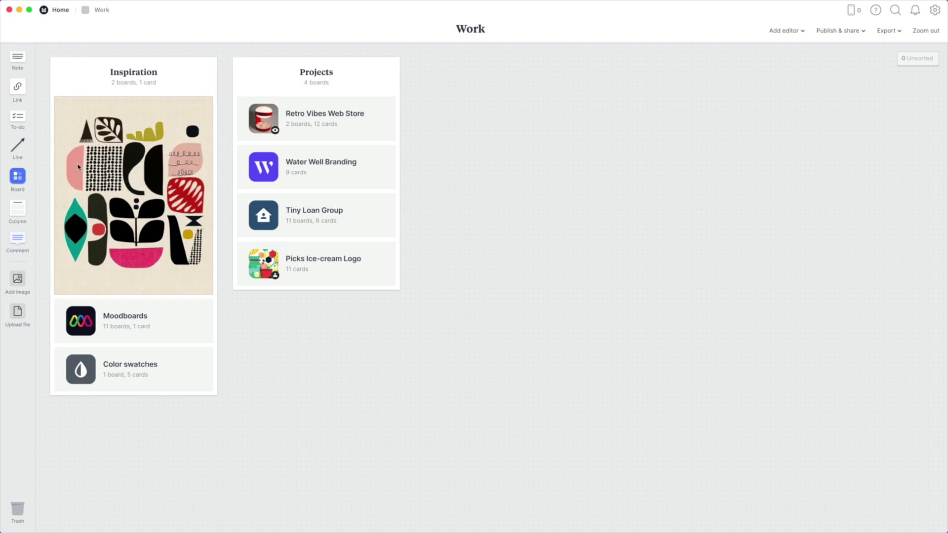
Step: Open the Insen Market Launch board and start a note with the hex code #2ea41
left_click(17, 180)
type("Insen Market Launch")
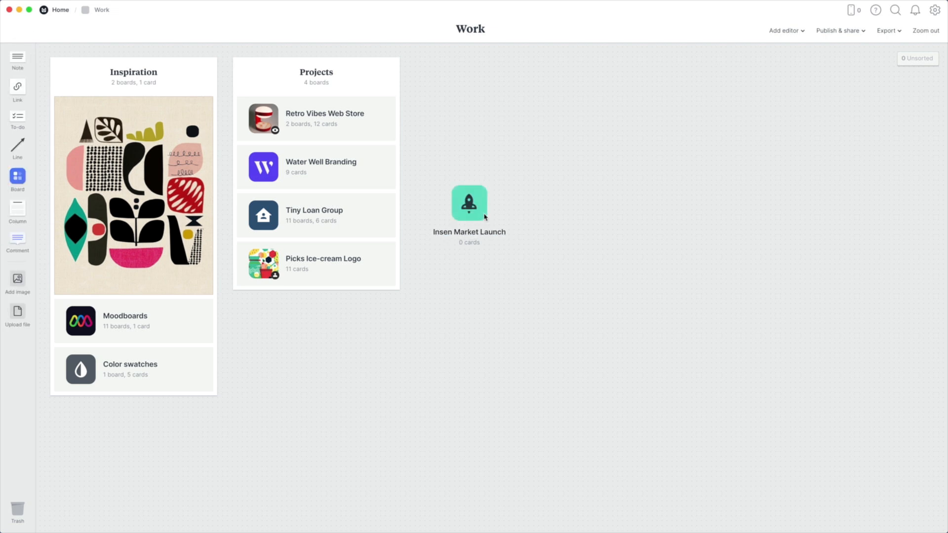
double_click(468, 203)
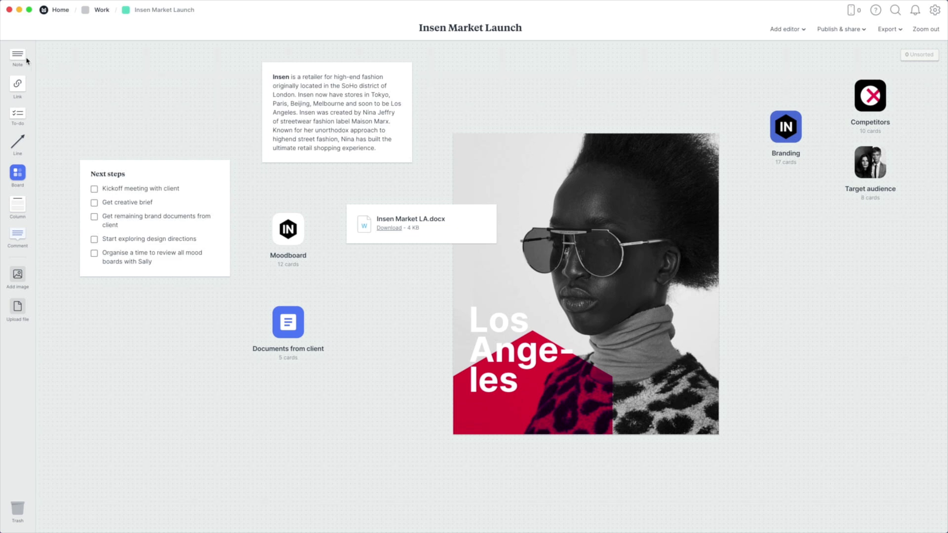
left_click(785, 127)
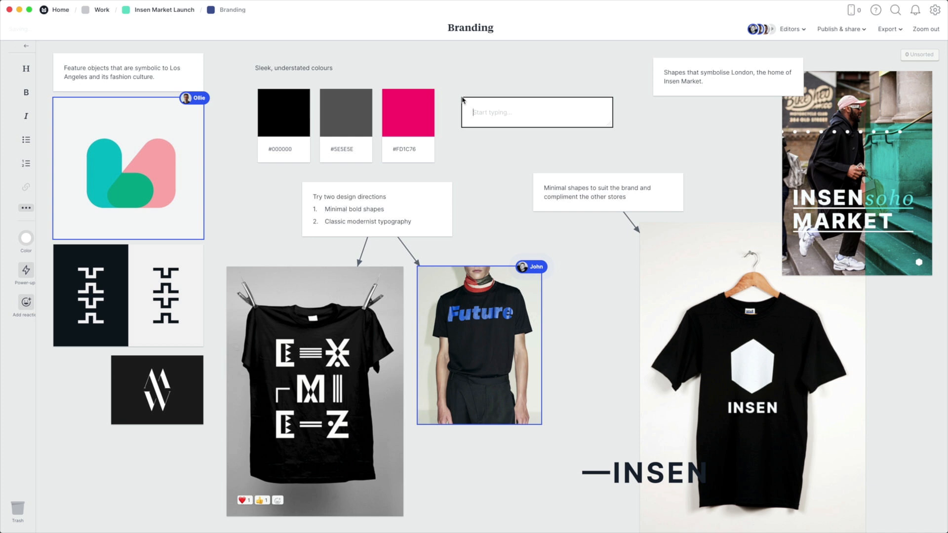
type("#")
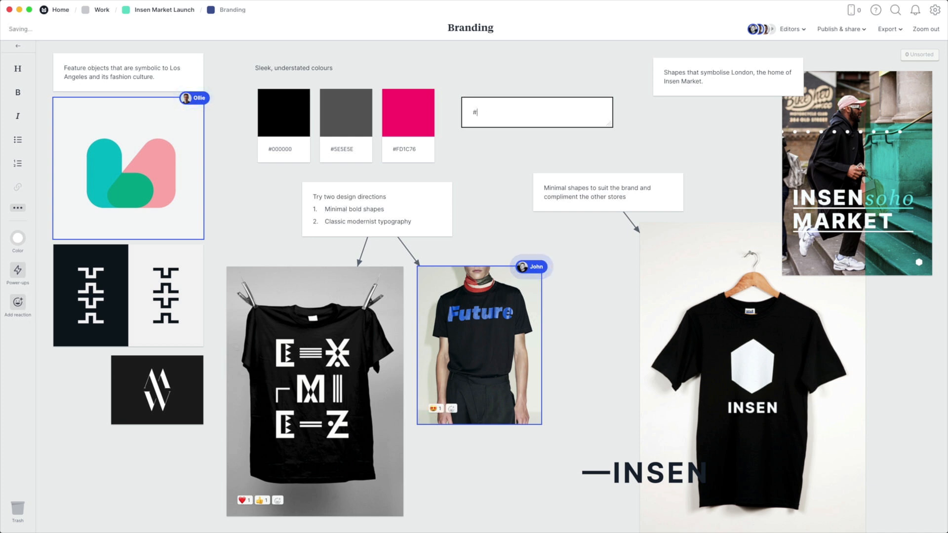
type("2ea41")
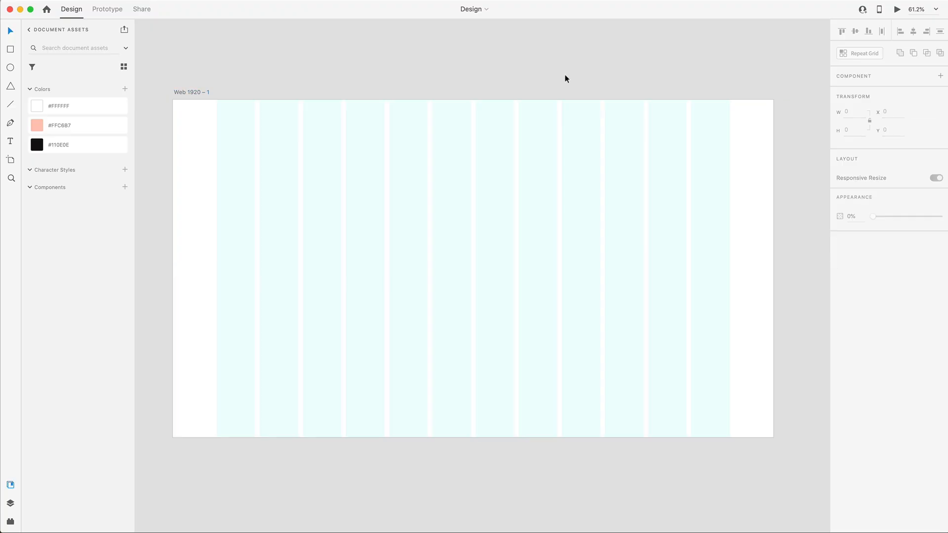
mouse_move(567, 96)
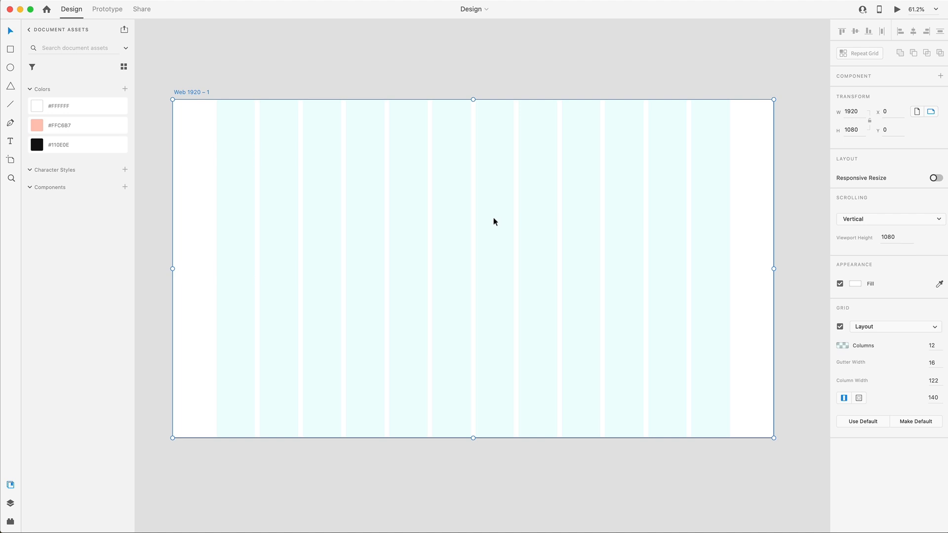
mouse_move(610, 149)
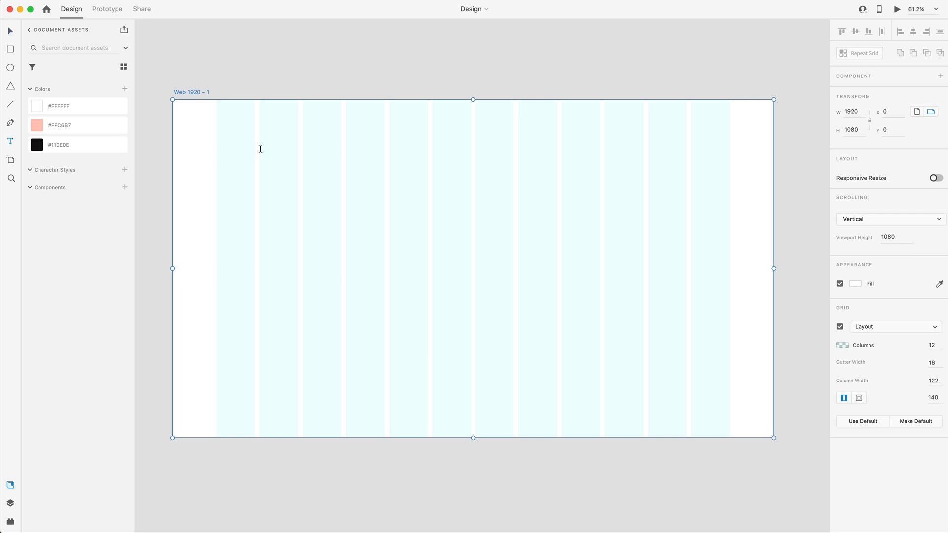
mouse_move(122, 17)
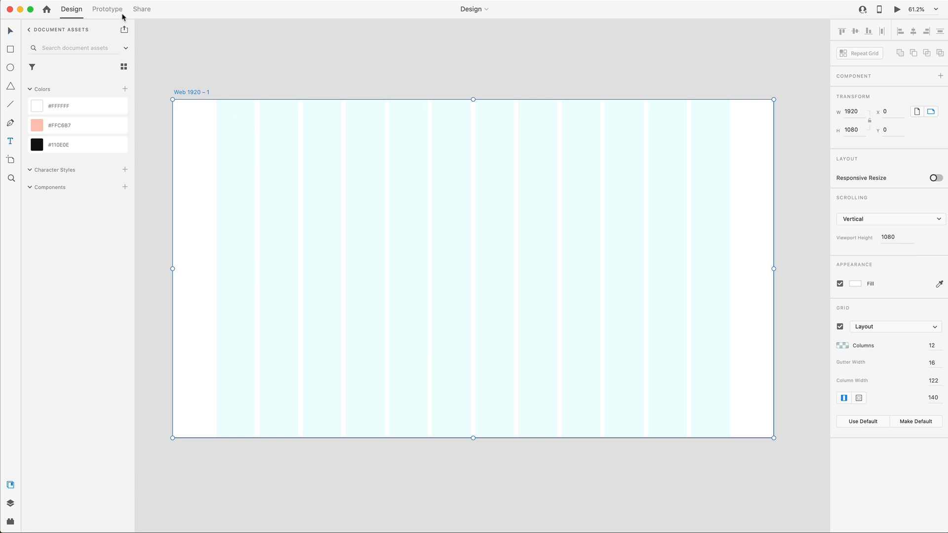
Step: Bring up the document's file commands from the top-left menu
left_click(47, 9)
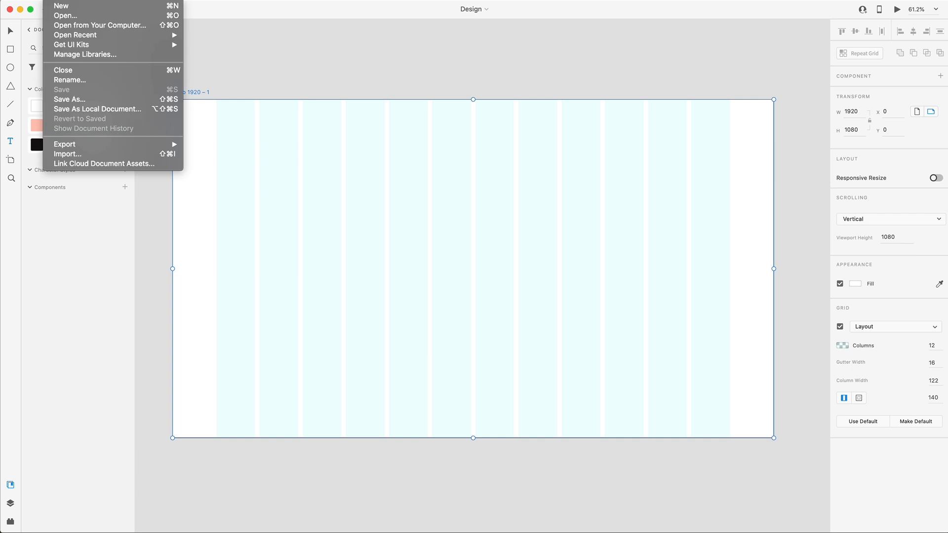
mouse_move(72, 44)
type("Work")
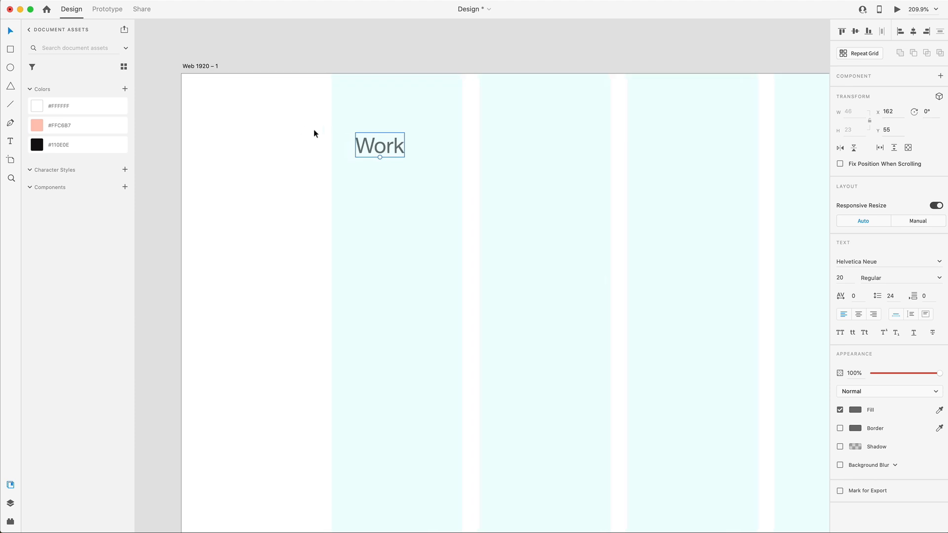
Step: Align Work to the first column and set it to SF Pro Display 16, Medium, uppercase
left_click_drag(379, 145, 356, 138)
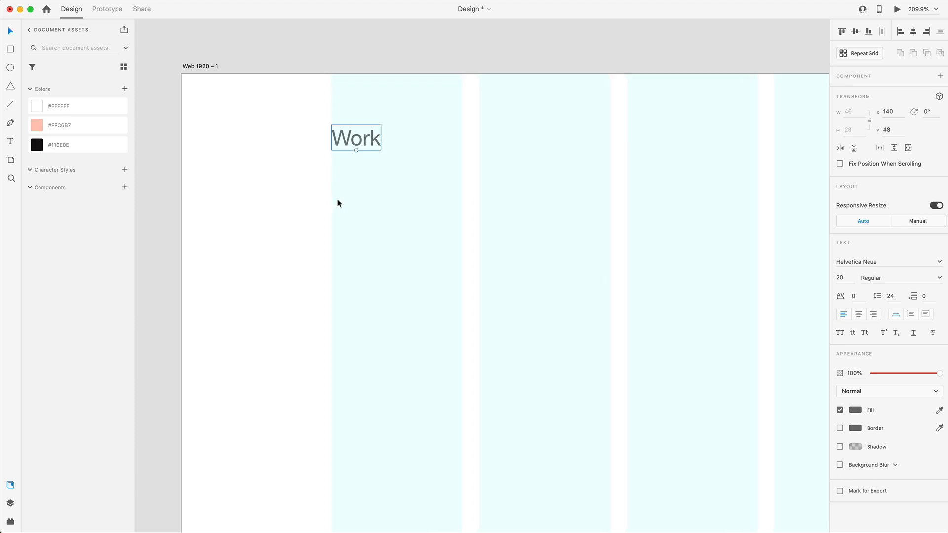
mouse_move(885, 273)
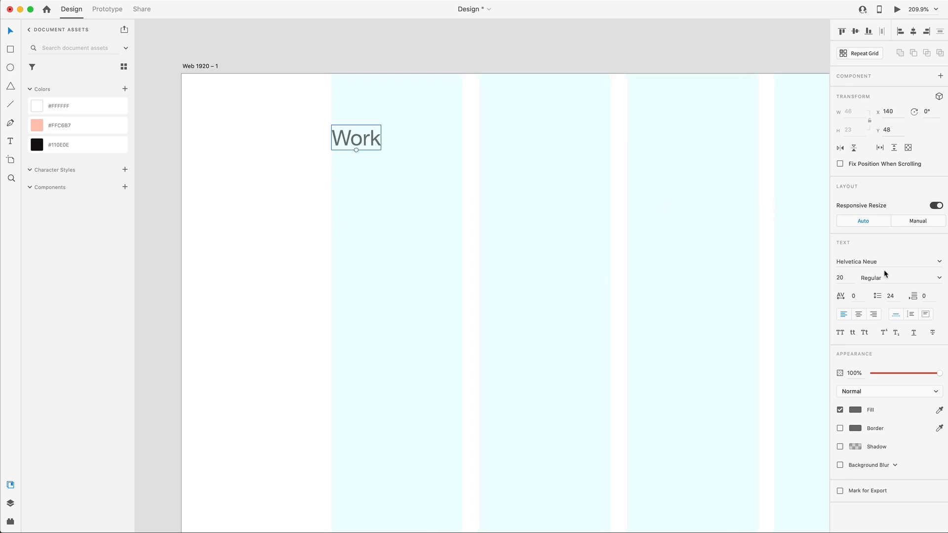
left_click(887, 261)
type("SF Pro Display")
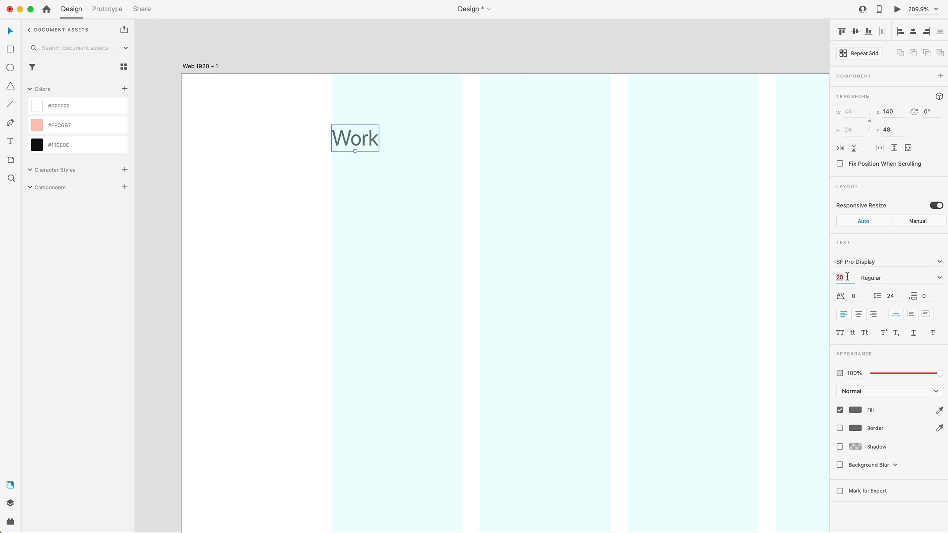
type("16")
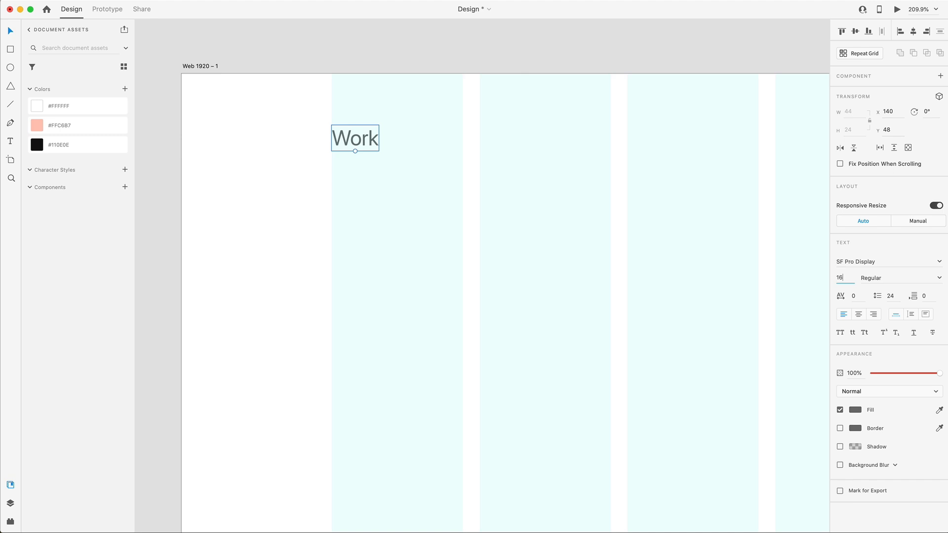
left_click(901, 278)
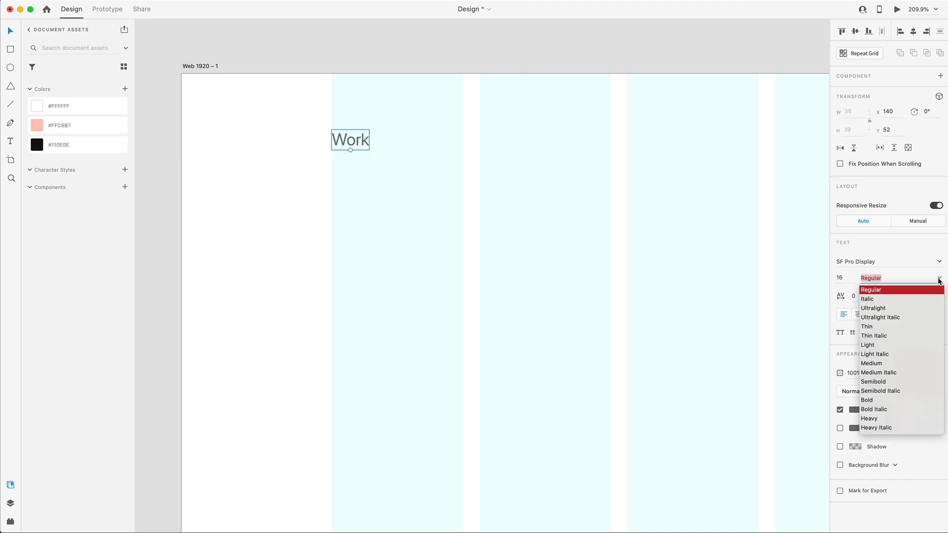
left_click(871, 363)
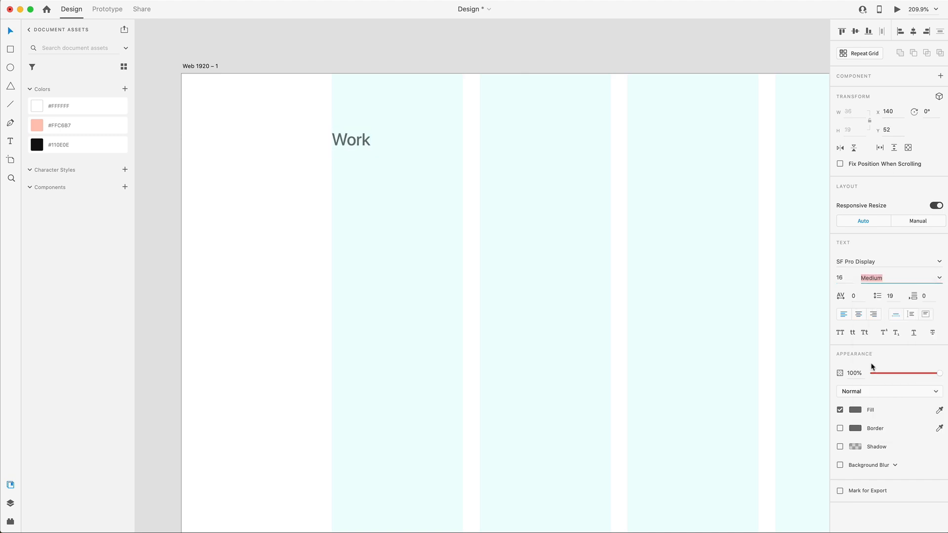
left_click(842, 314)
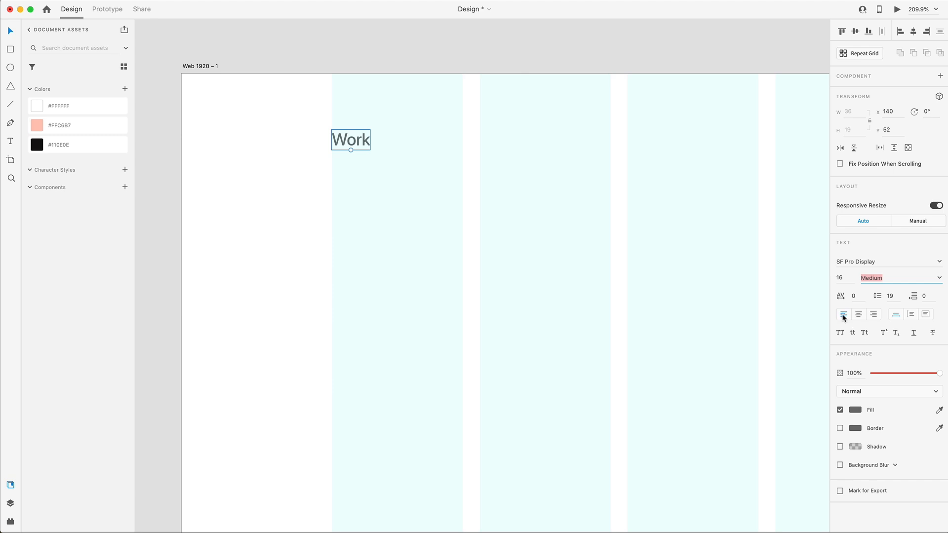
left_click(840, 332)
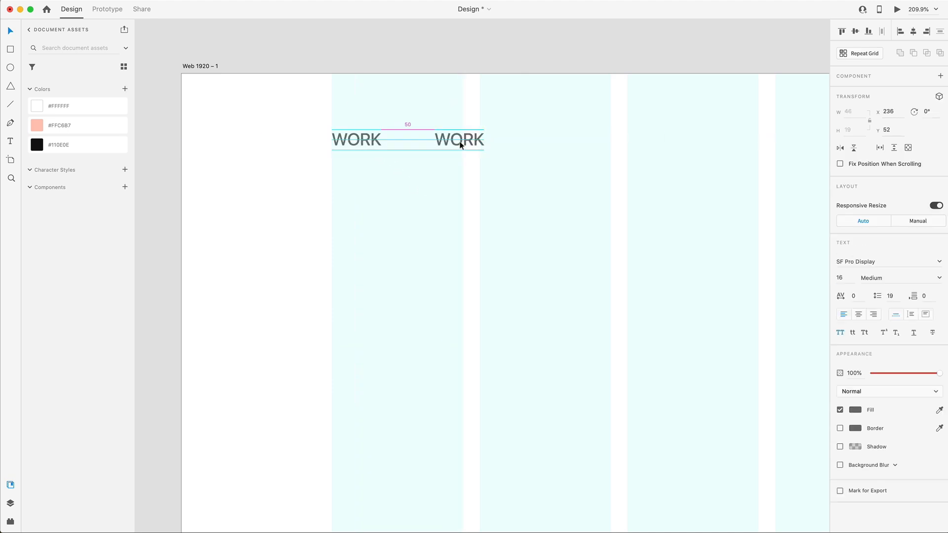
Step: Retype the duplicated labels as CONTACT US and MENU, moving MENU to the grid's right edge
double_click(459, 139)
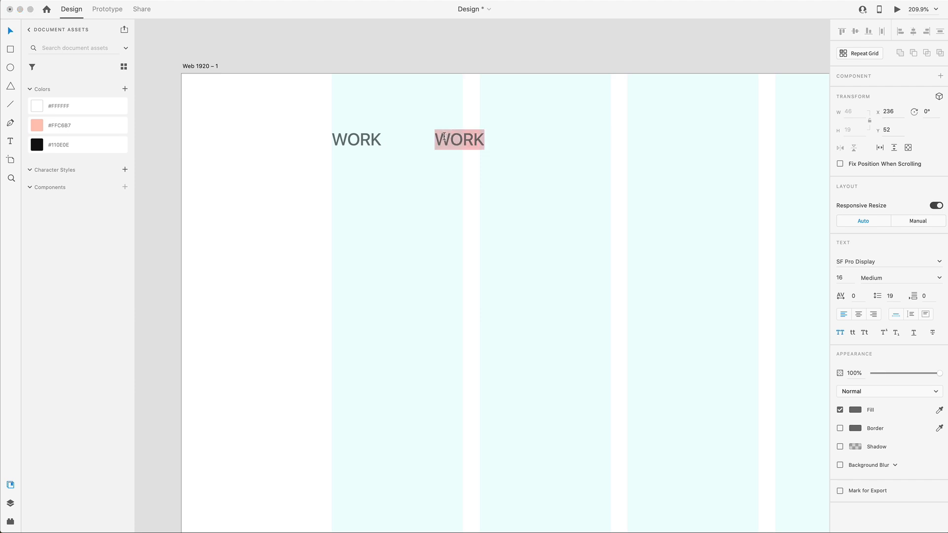
type("CONTACT US")
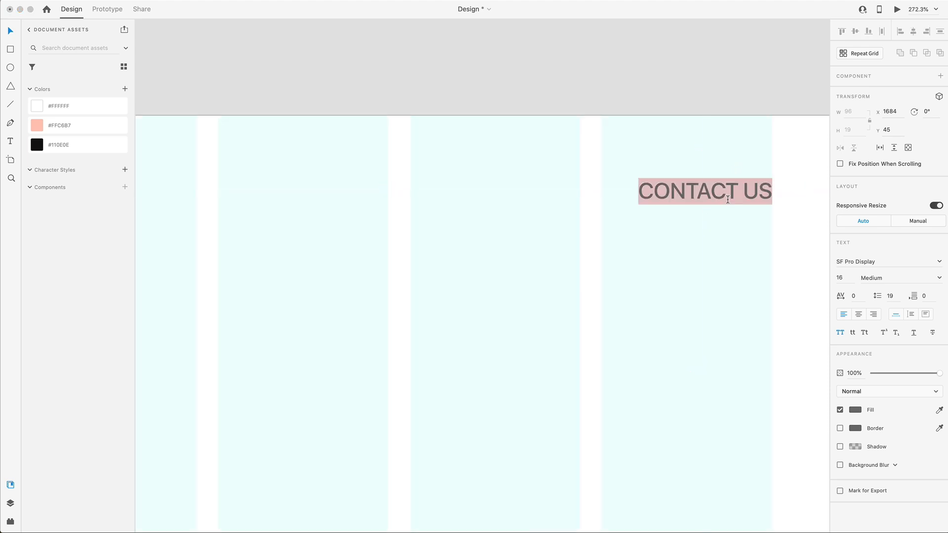
type("MENU")
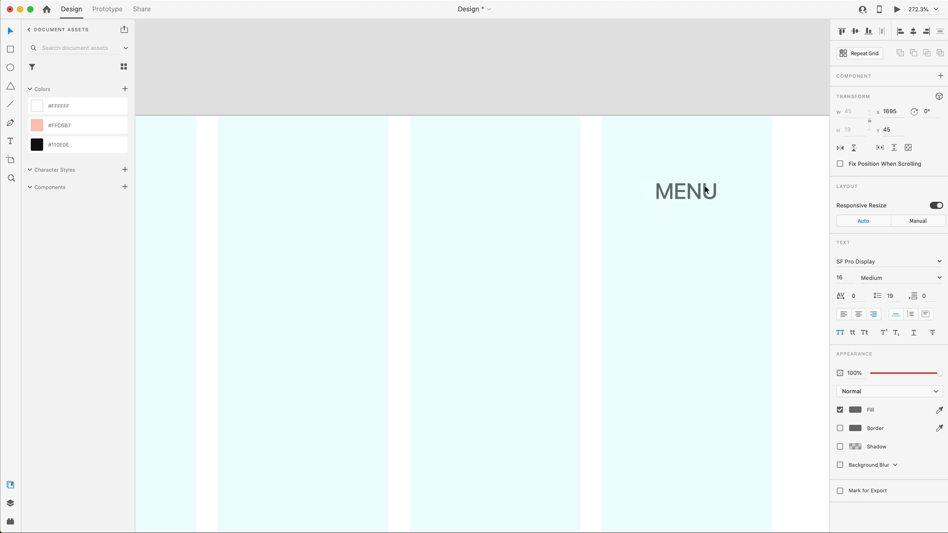
left_click_drag(686, 190, 740, 191)
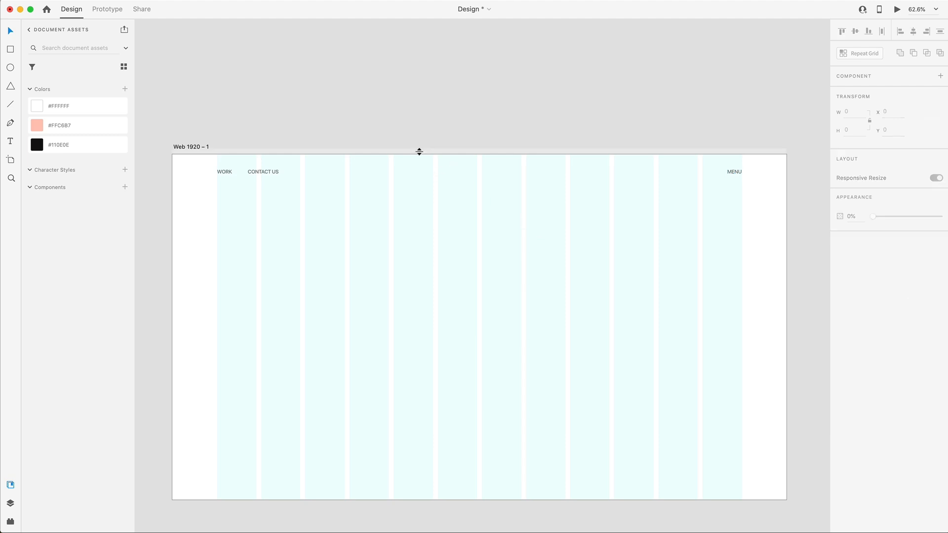
mouse_move(475, 175)
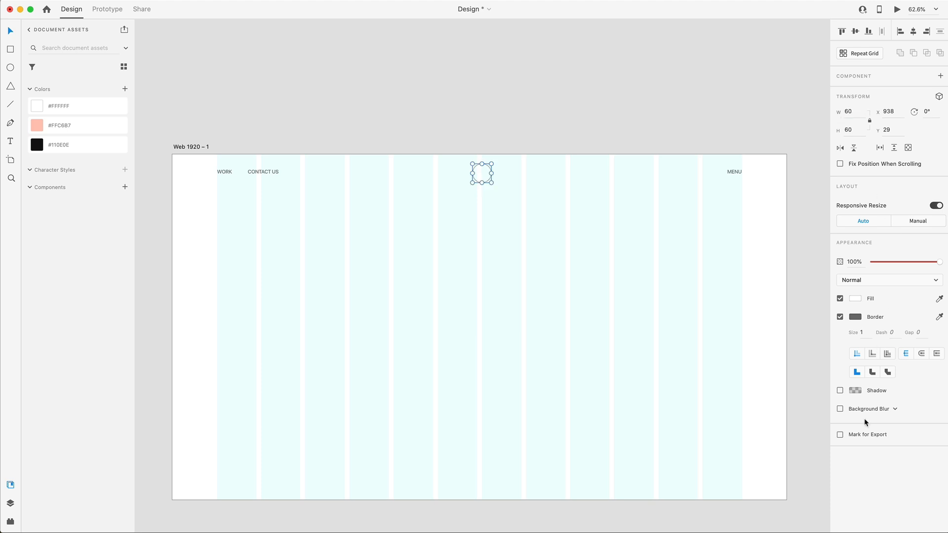
Step: Give the circle a 3 px border placed inside its edge
left_click(865, 332)
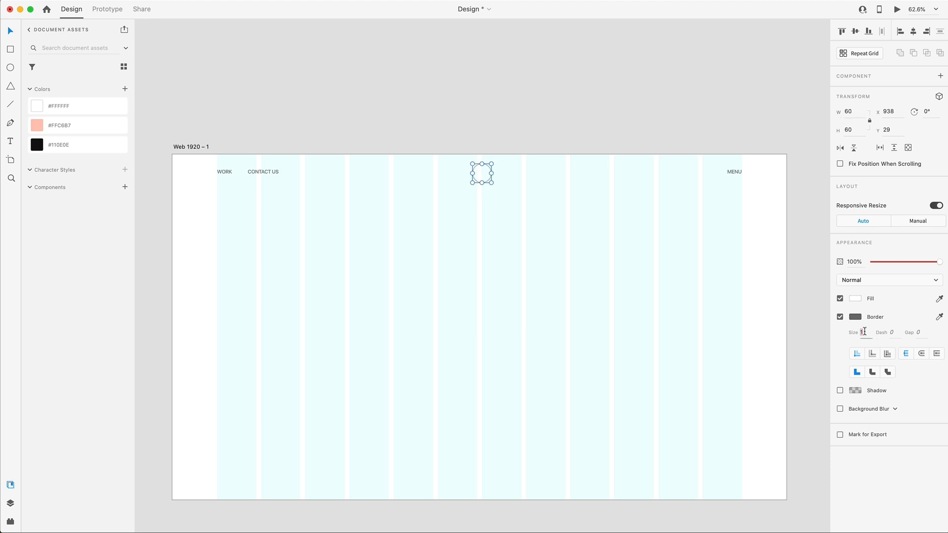
type("3")
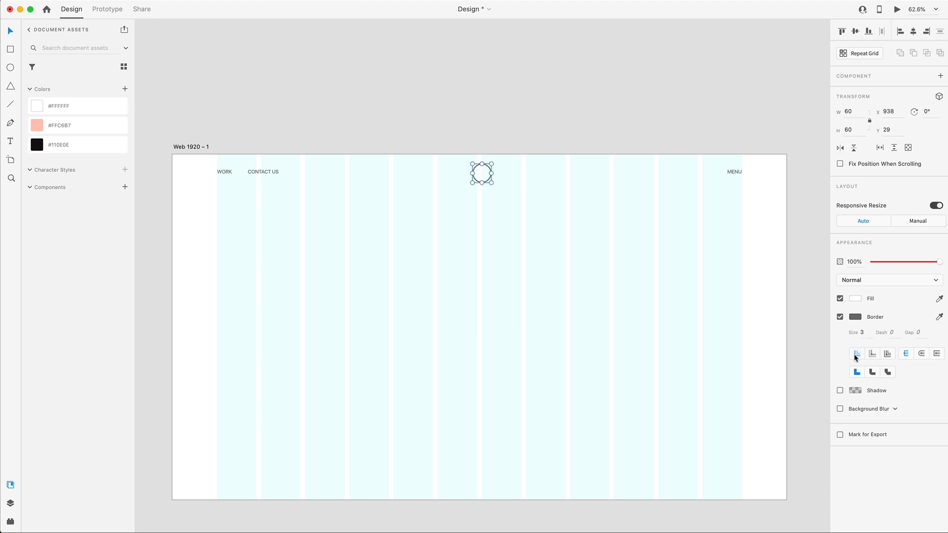
left_click(855, 317)
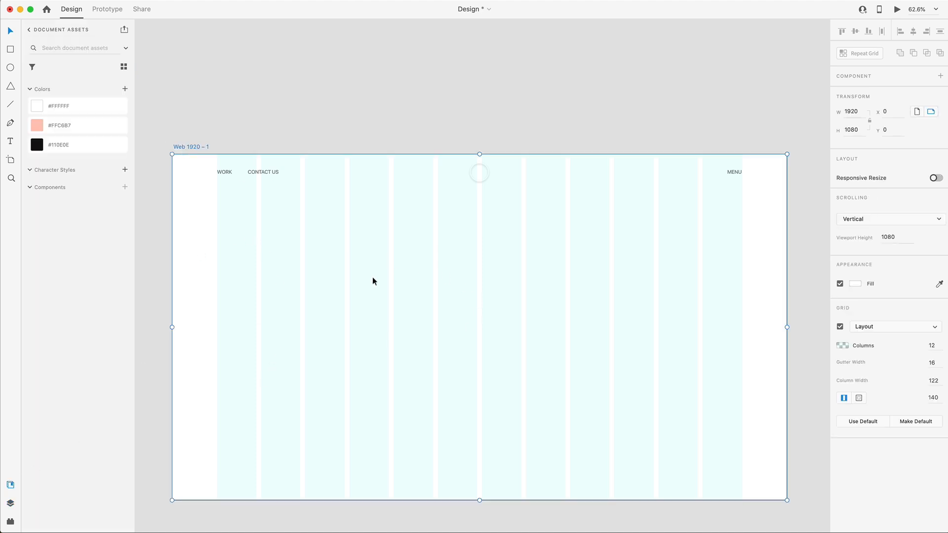
Step: Select the header group, check the circle logo's border and shadow styling, then deselect
left_click(77, 144)
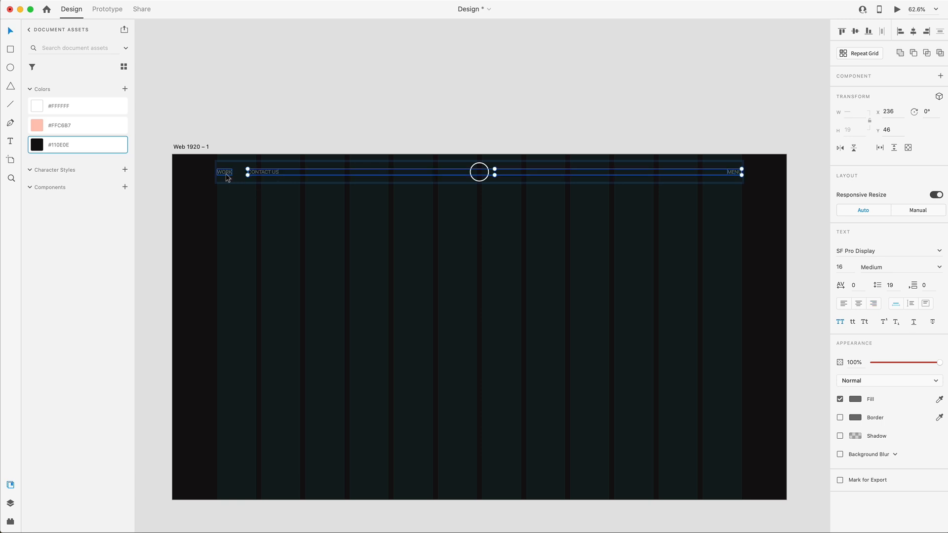
left_click(856, 399)
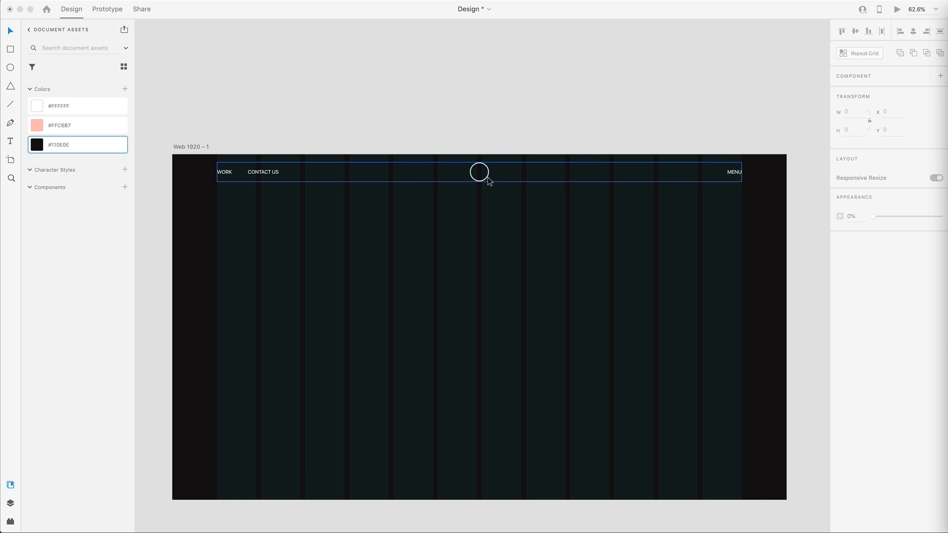
left_click(478, 172)
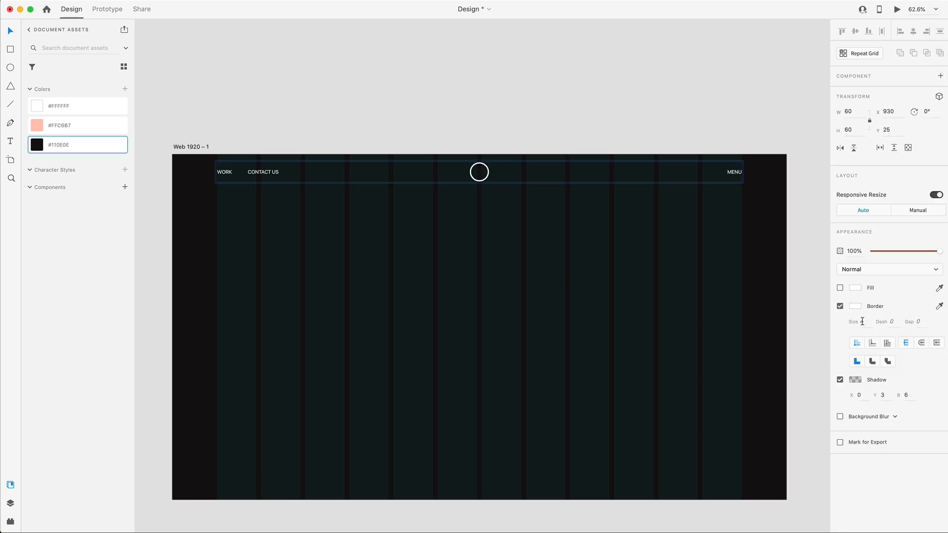
left_click(688, 289)
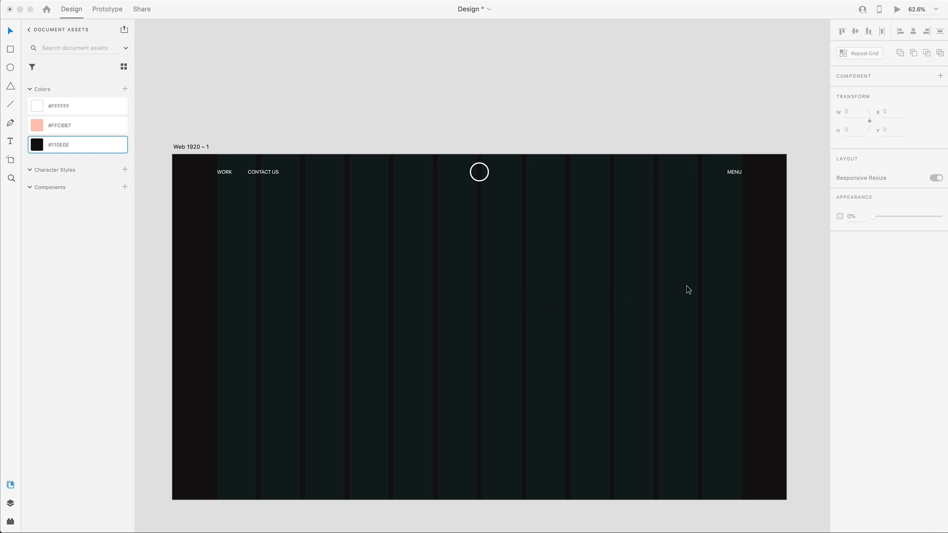
mouse_move(640, 244)
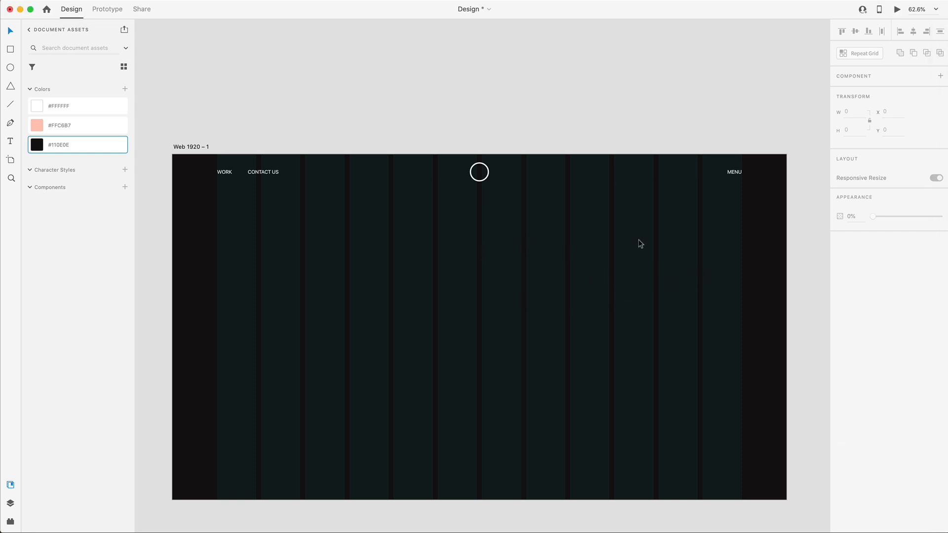
mouse_move(506, 251)
type("Moving the industry forward")
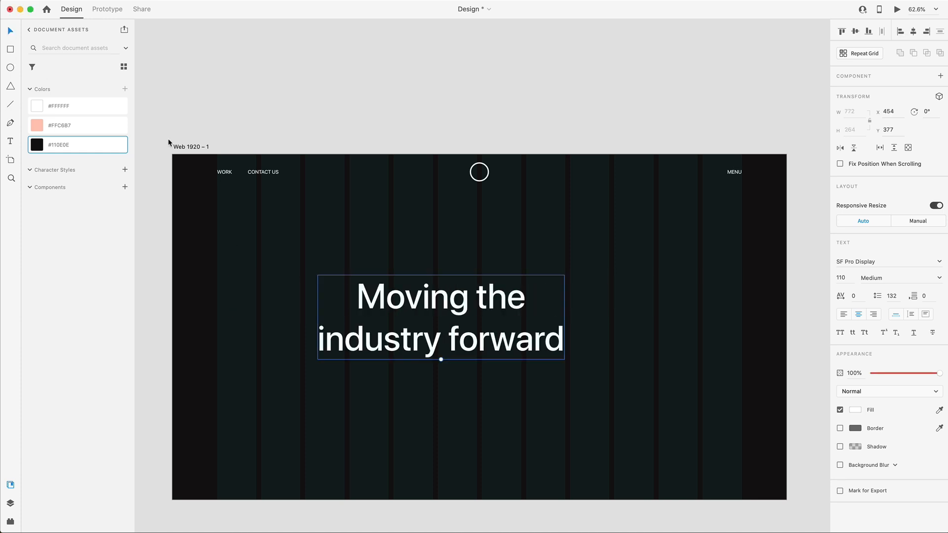
Step: Make the headline uppercase and set its weight to Heavy
left_click(840, 333)
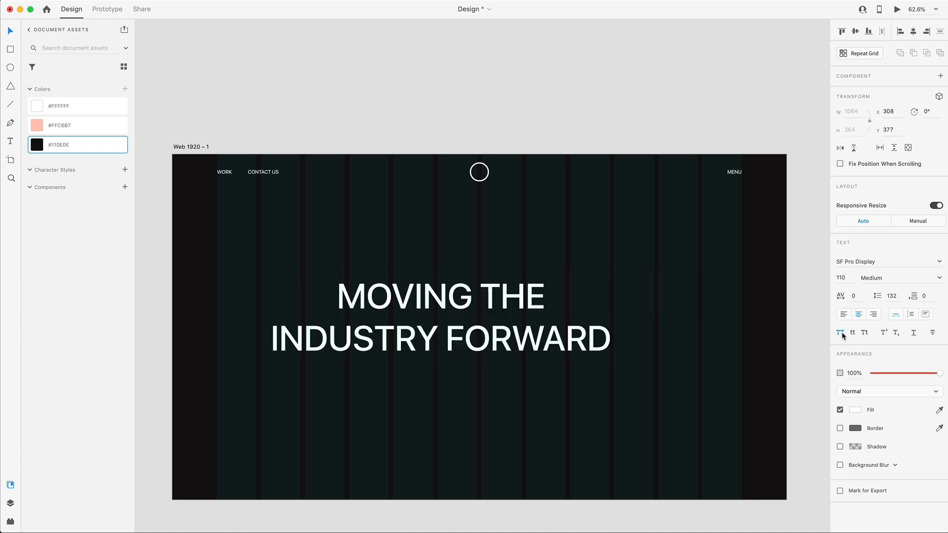
left_click(898, 278)
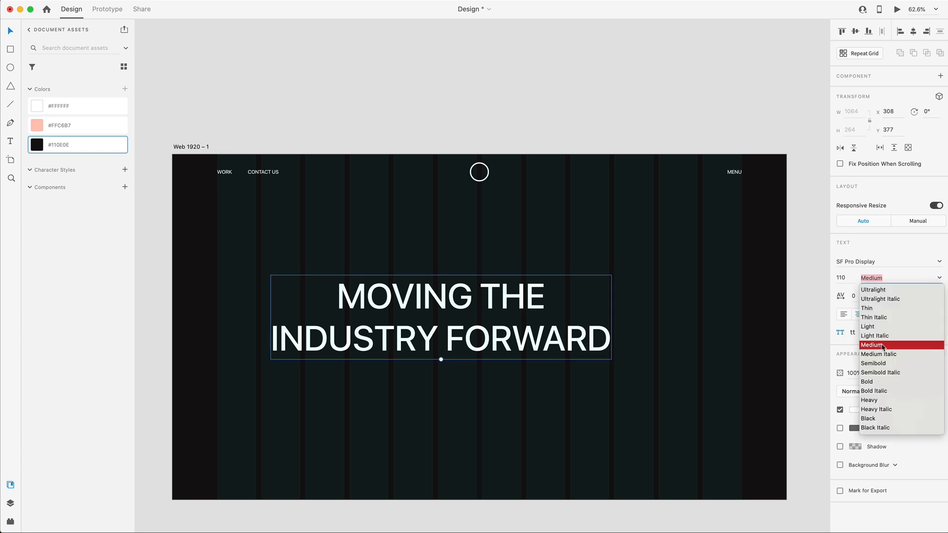
left_click(869, 400)
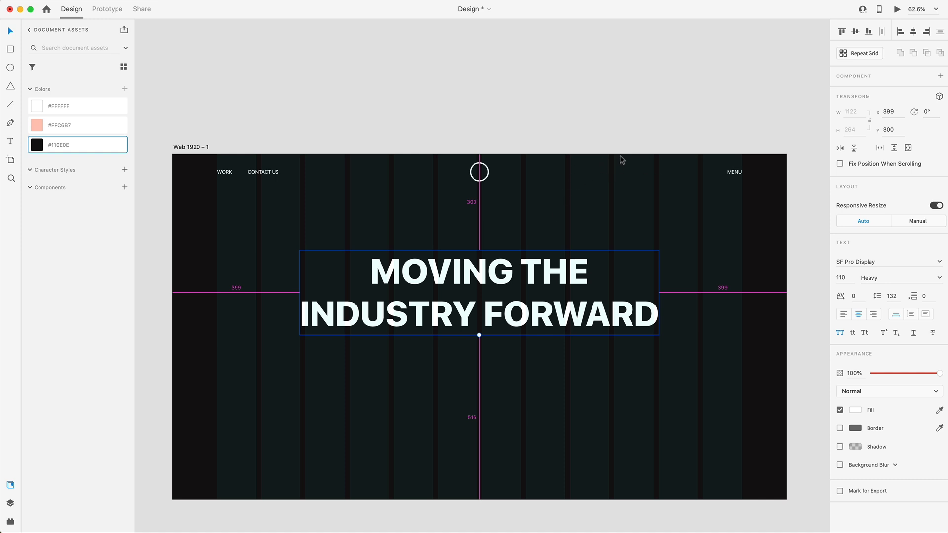
mouse_move(614, 206)
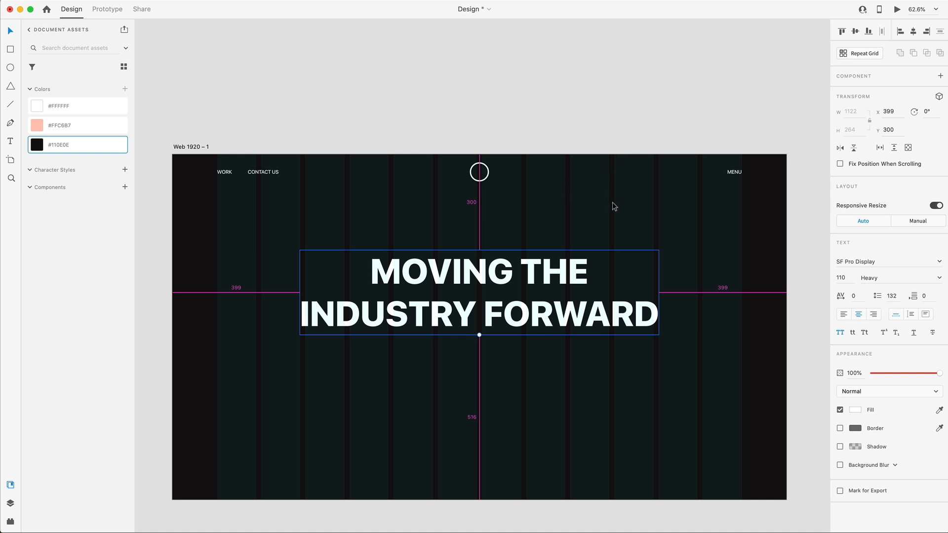
mouse_move(487, 187)
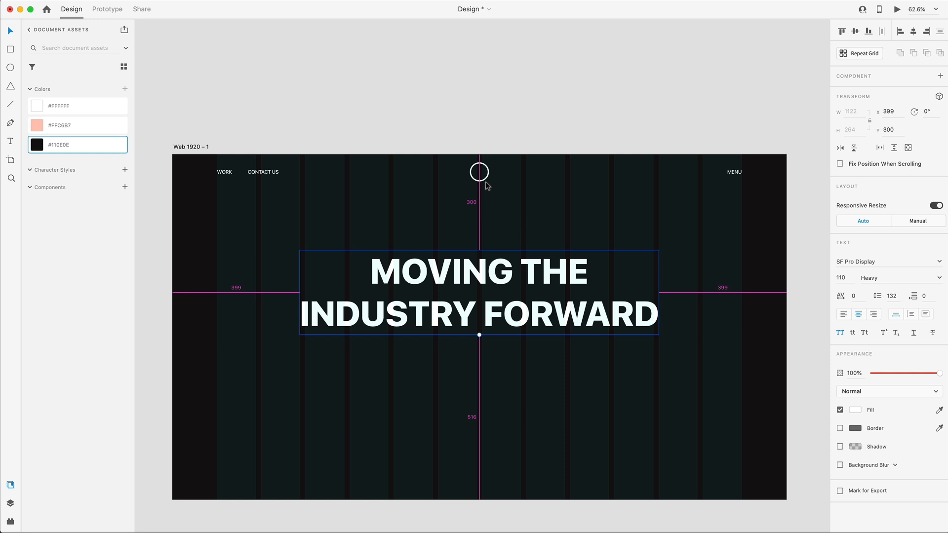
mouse_move(392, 176)
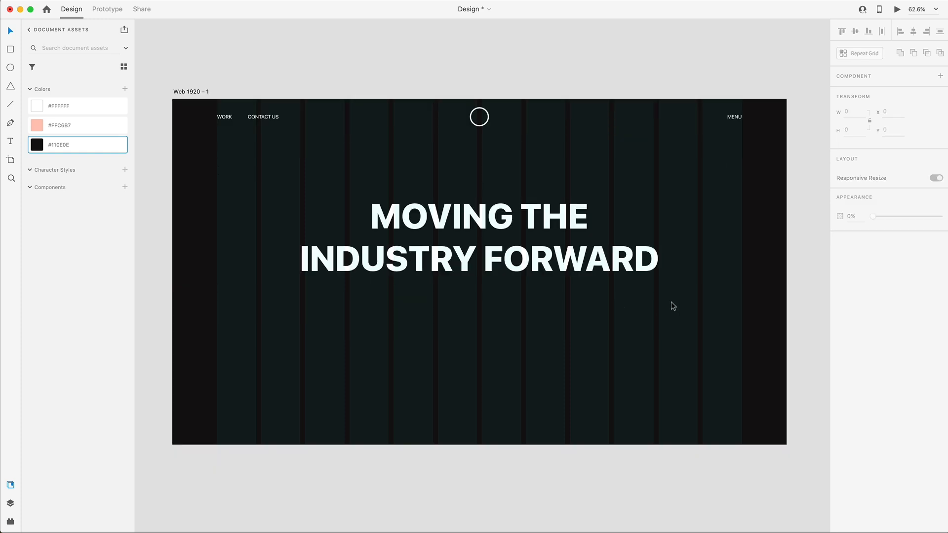
mouse_move(573, 360)
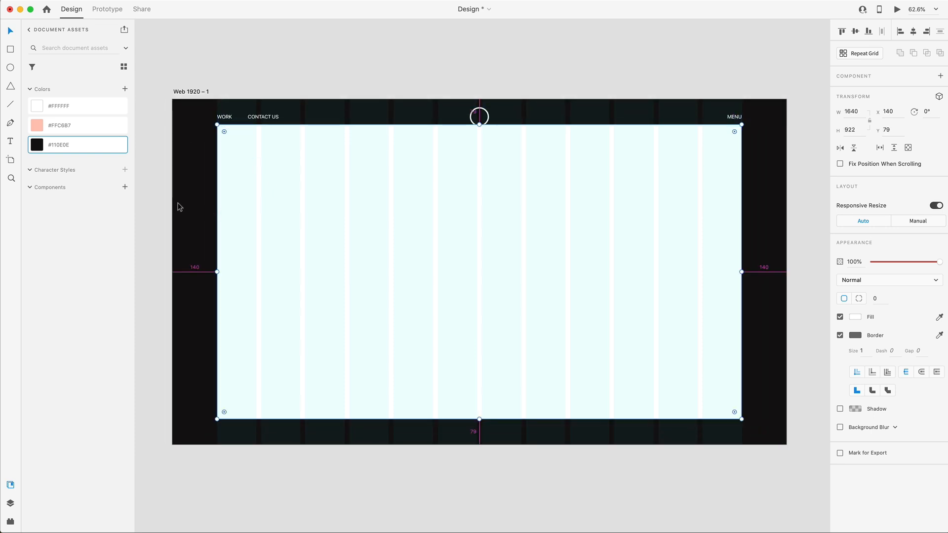
mouse_move(559, 171)
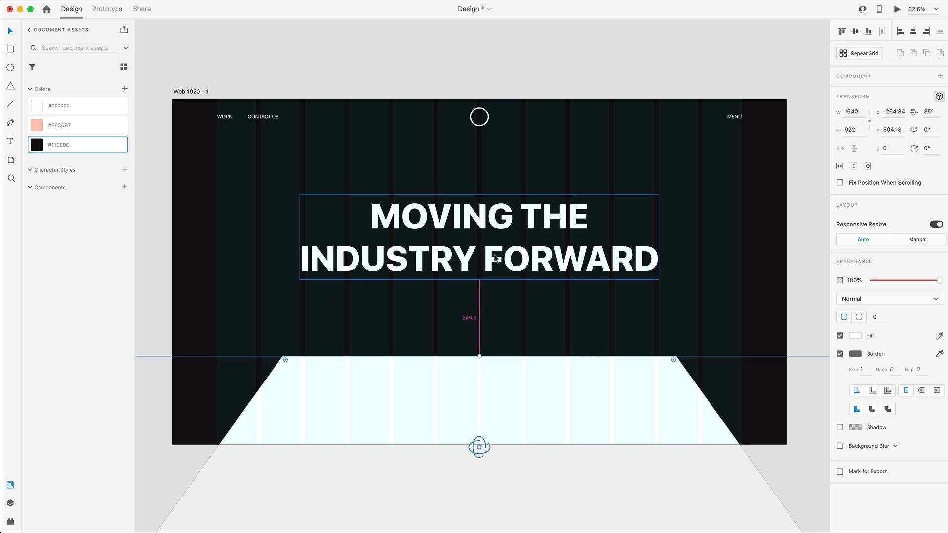
mouse_move(513, 255)
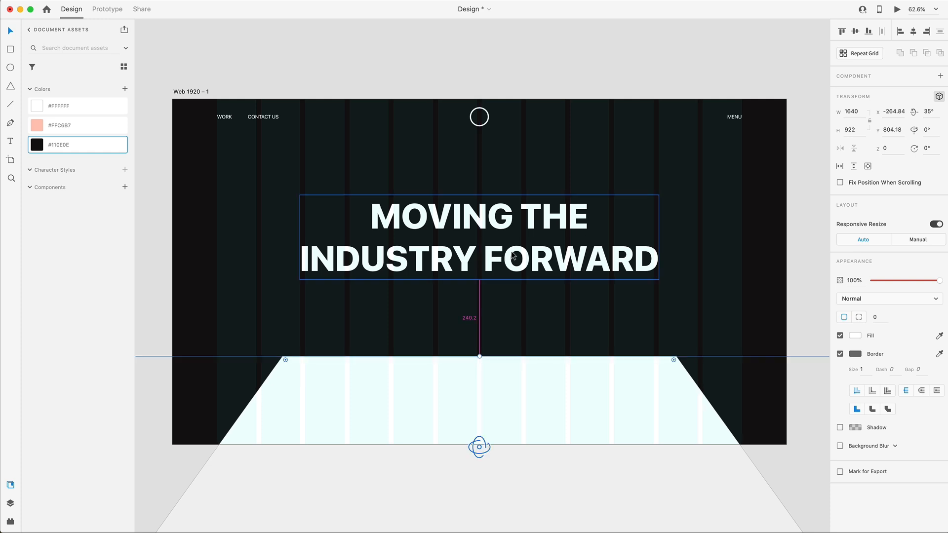
Step: Deselect the tilted panel and scroll the canvas down
left_click(729, 317)
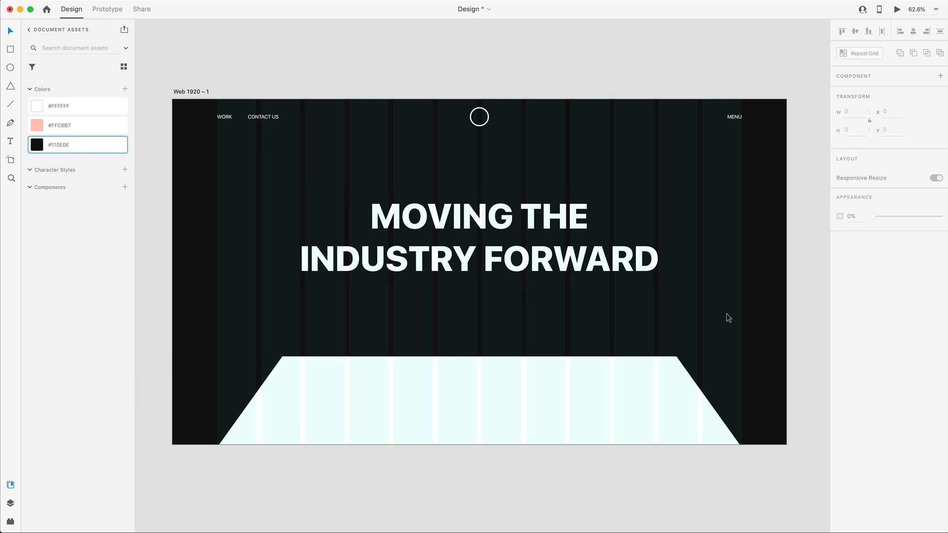
scroll("down", 3)
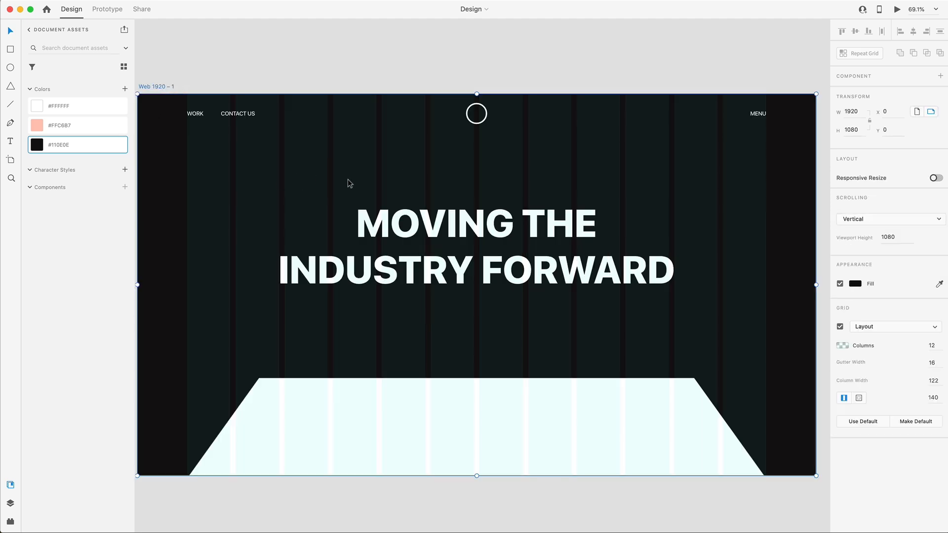
Step: Hide the layout grid and convert the headline text to outline paths via Path > Convert to Path
left_click(840, 327)
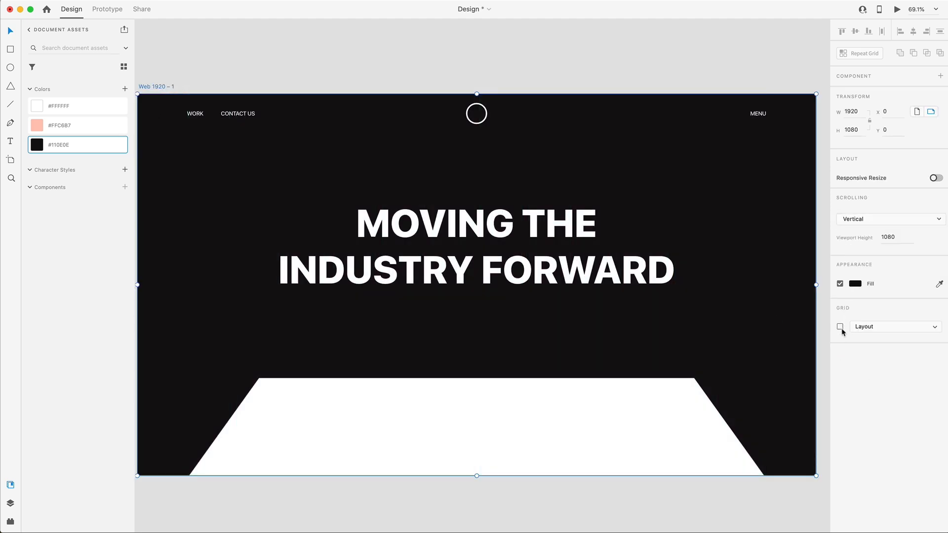
left_click(840, 327)
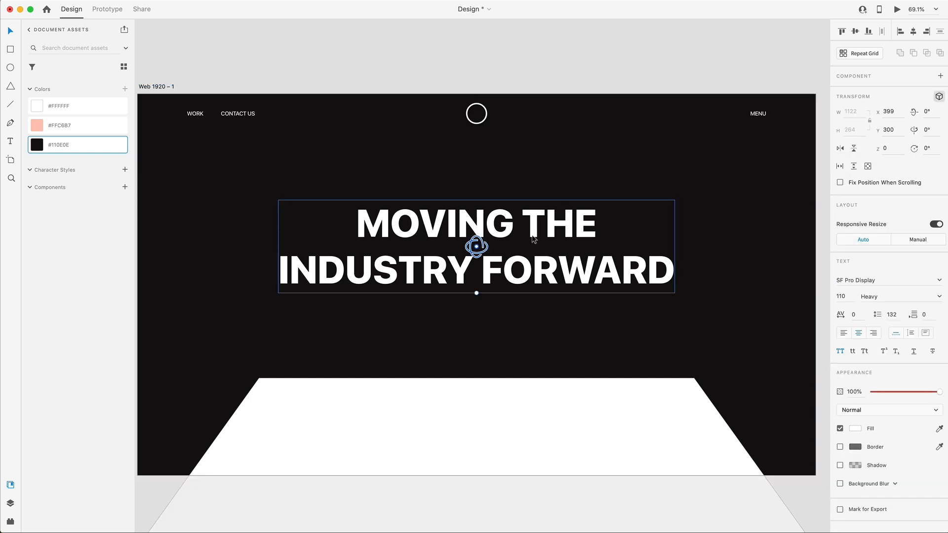
right_click(476, 247)
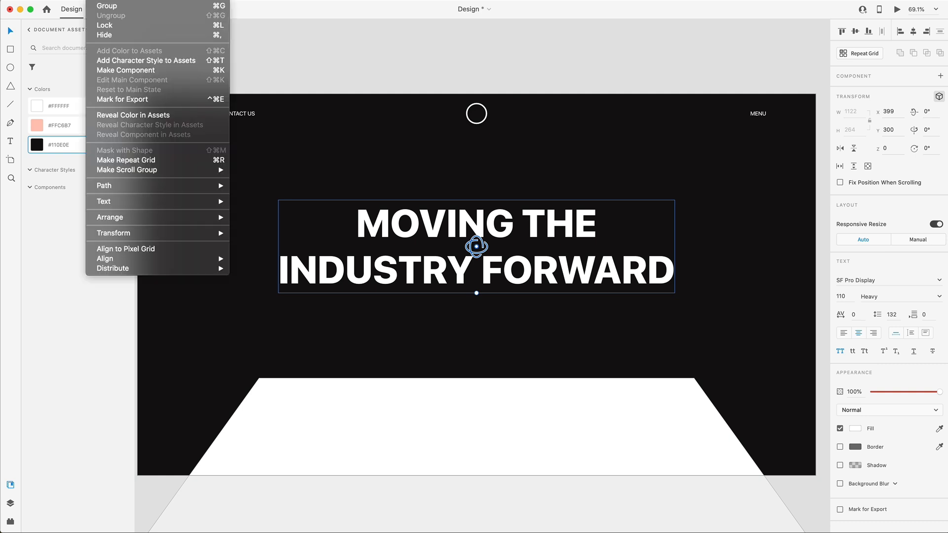
mouse_move(104, 186)
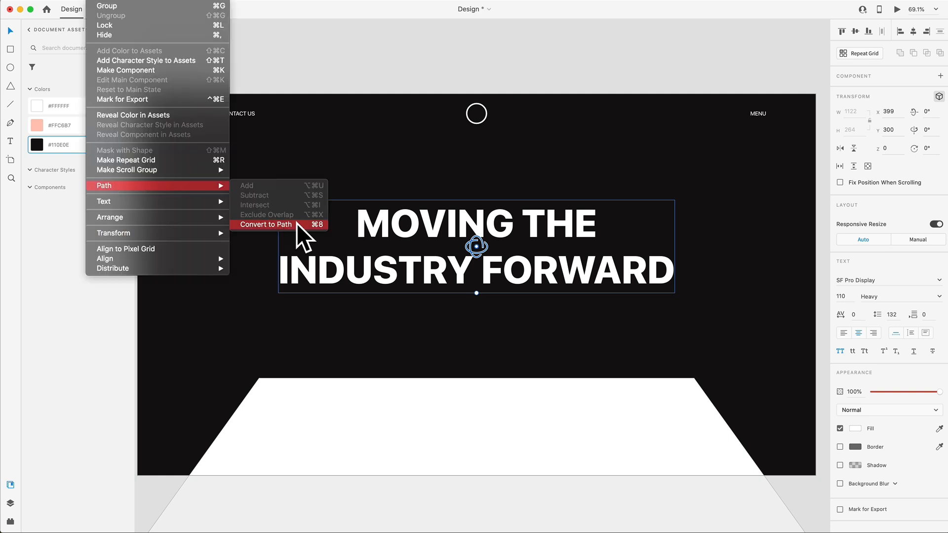
mouse_move(322, 228)
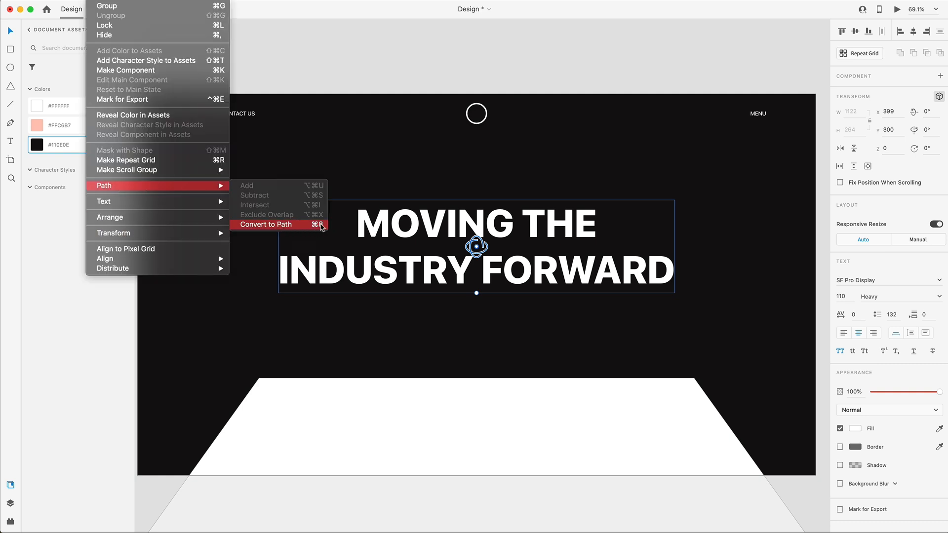
left_click(265, 224)
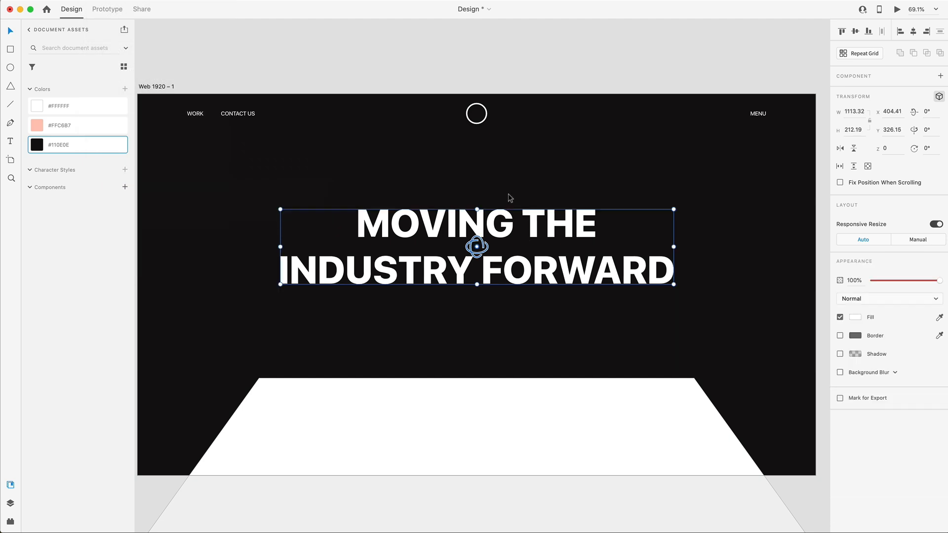
mouse_move(556, 262)
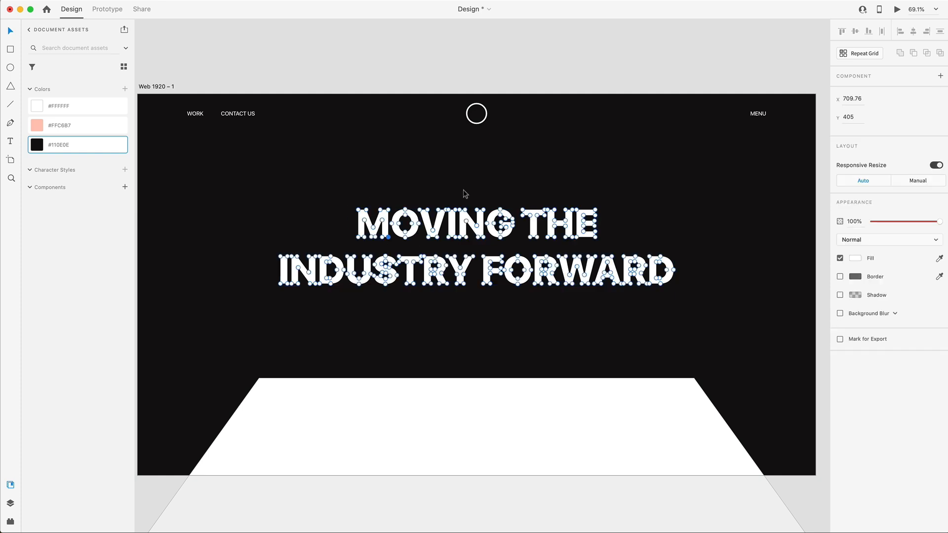
left_click(575, 330)
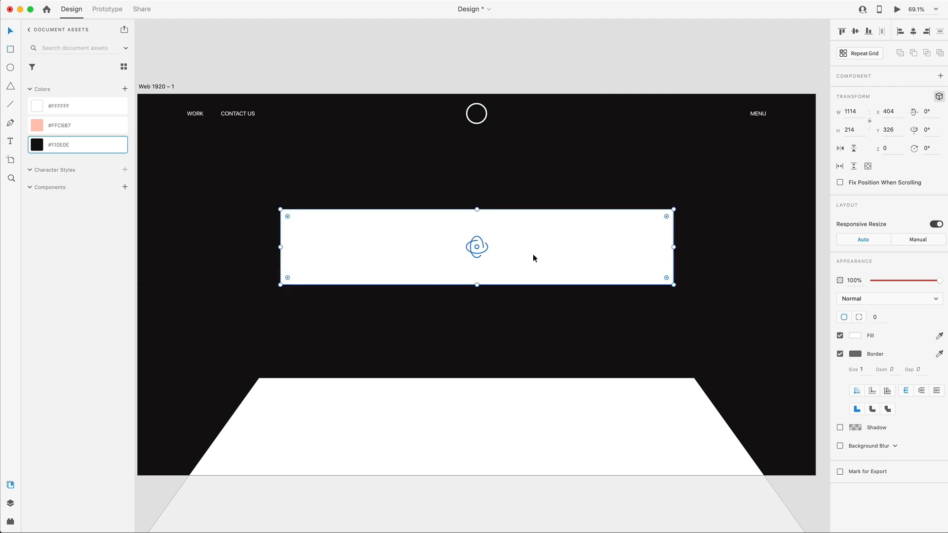
Step: Remove the rectangle's border and give it a linear gradient fill with stop colour #FFC6B7
left_click(840, 354)
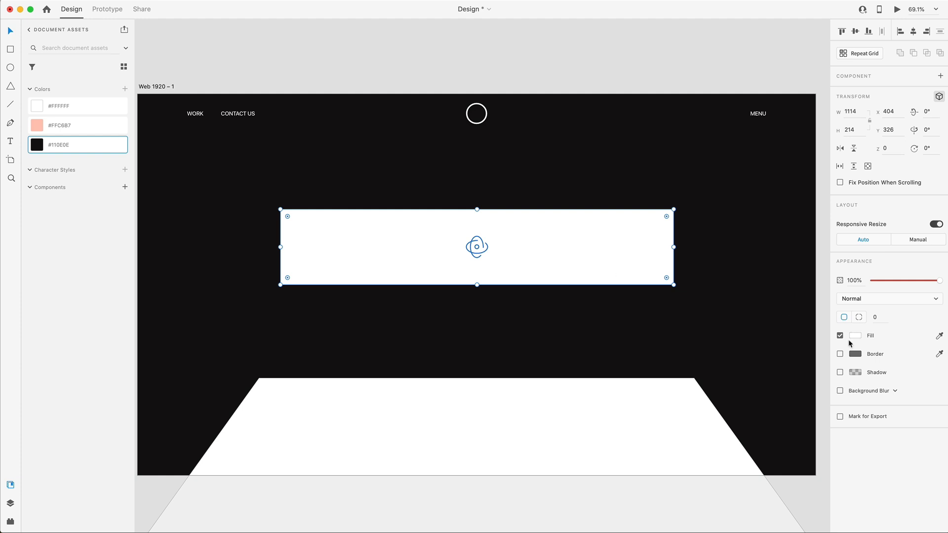
left_click(856, 336)
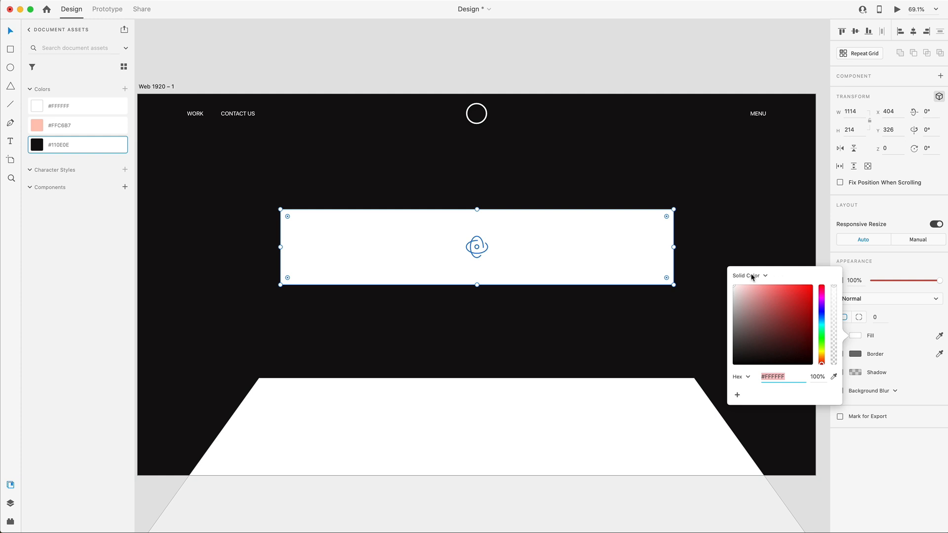
left_click(748, 276)
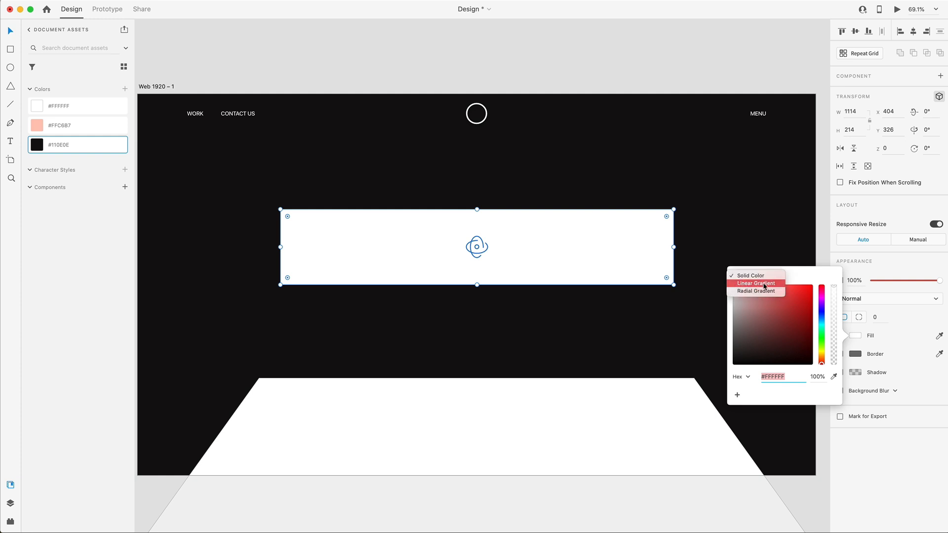
left_click(754, 284)
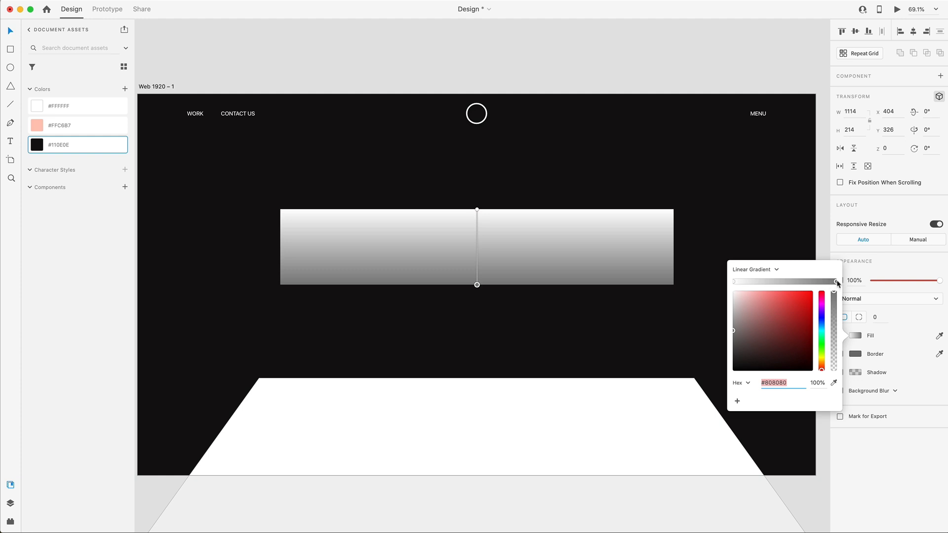
right_click(58, 125)
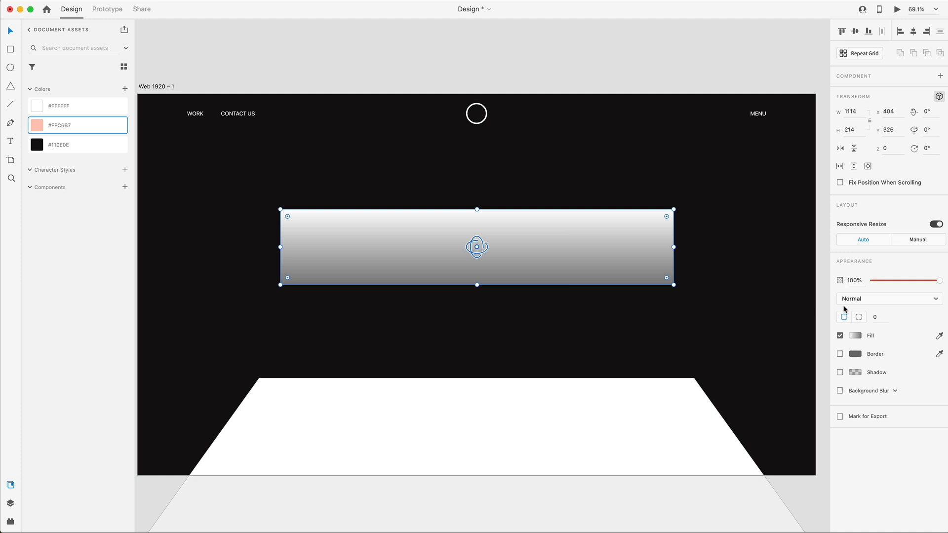
left_click(855, 336)
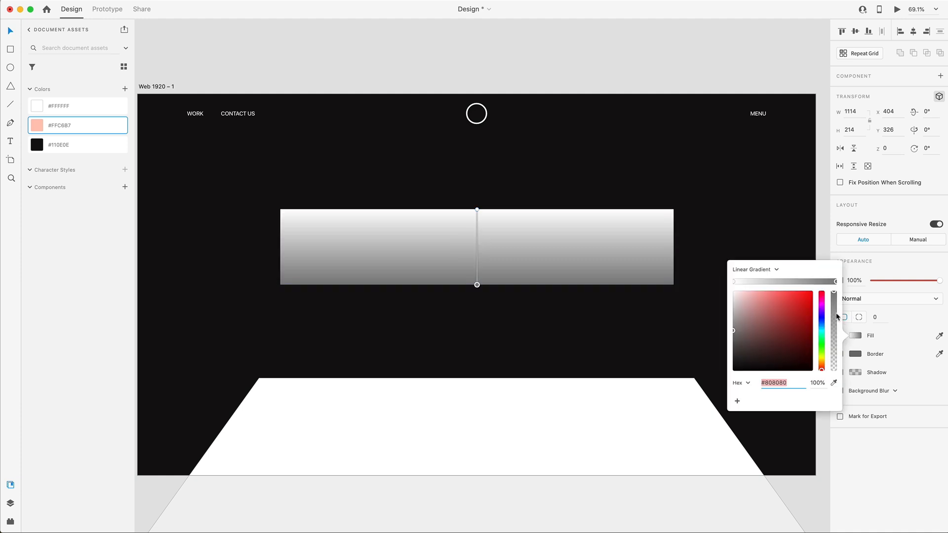
type("ffc6b7")
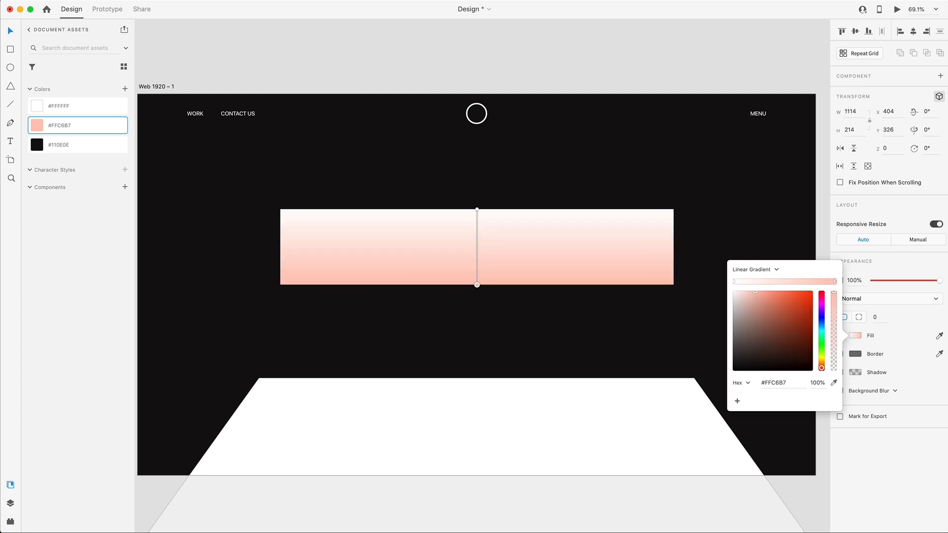
Step: Drag the gradient handles into a diagonal running from upper left across the rectangle
left_click_drag(476, 284, 505, 295)
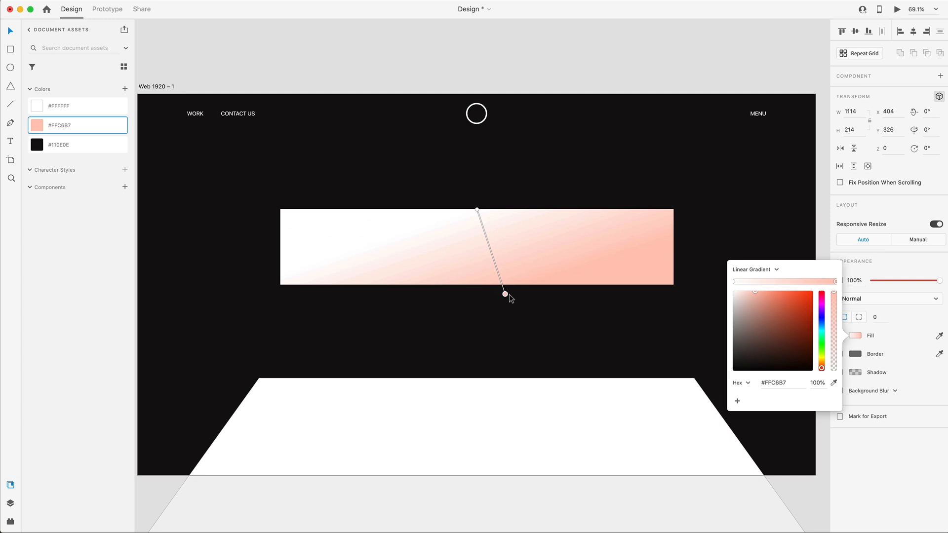
left_click_drag(505, 294, 572, 301)
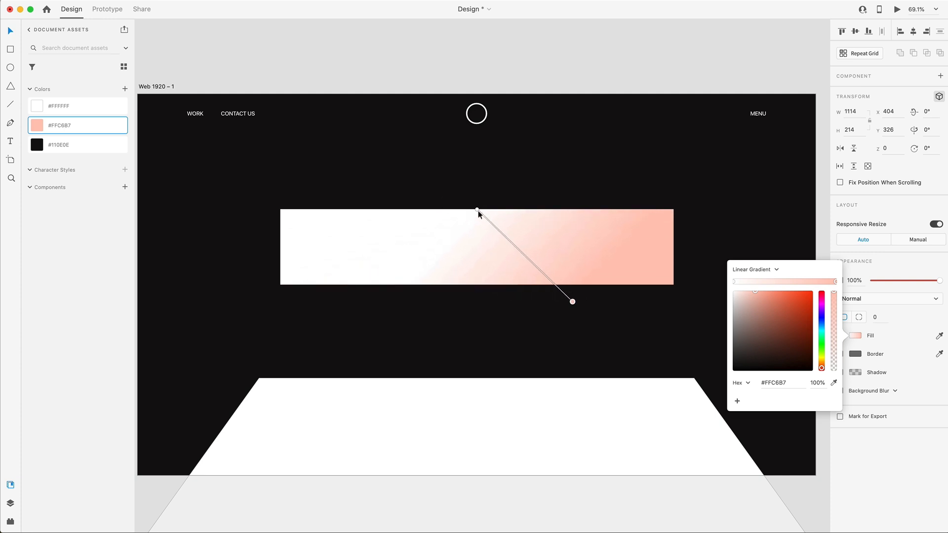
left_click_drag(476, 209, 373, 191)
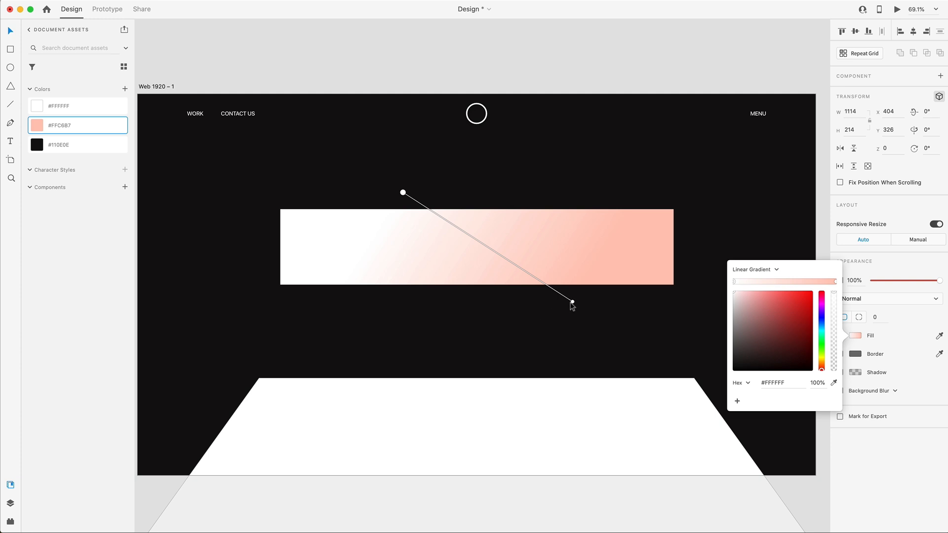
left_click_drag(572, 302, 531, 301)
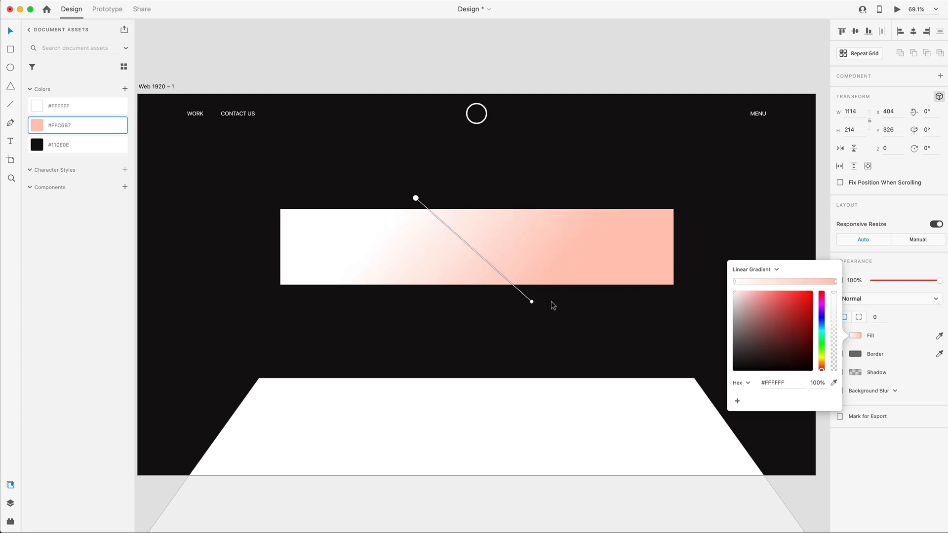
left_click_drag(532, 301, 521, 304)
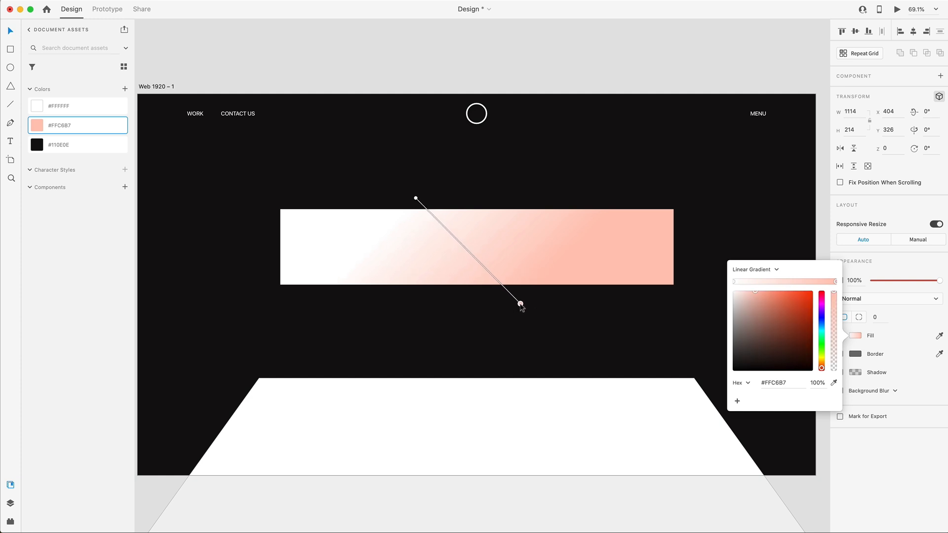
left_click(703, 319)
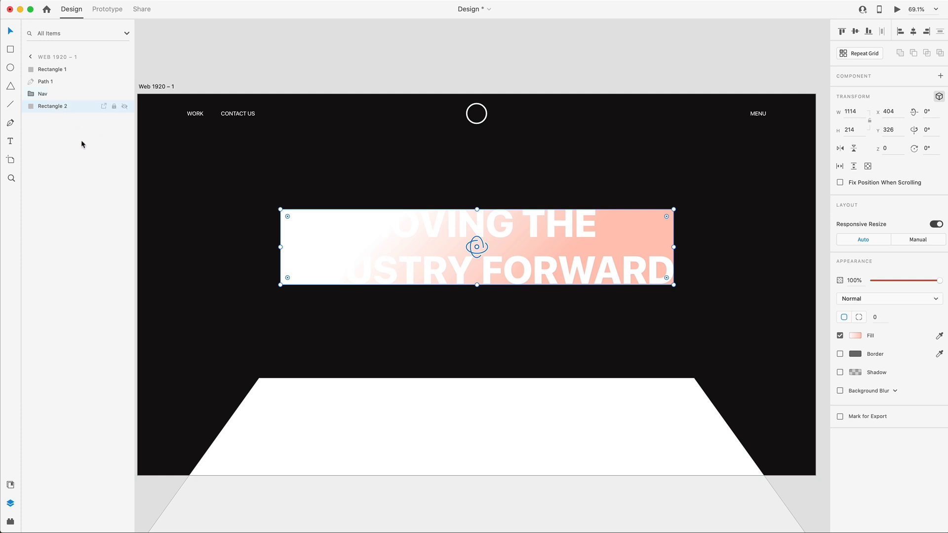
mouse_move(545, 263)
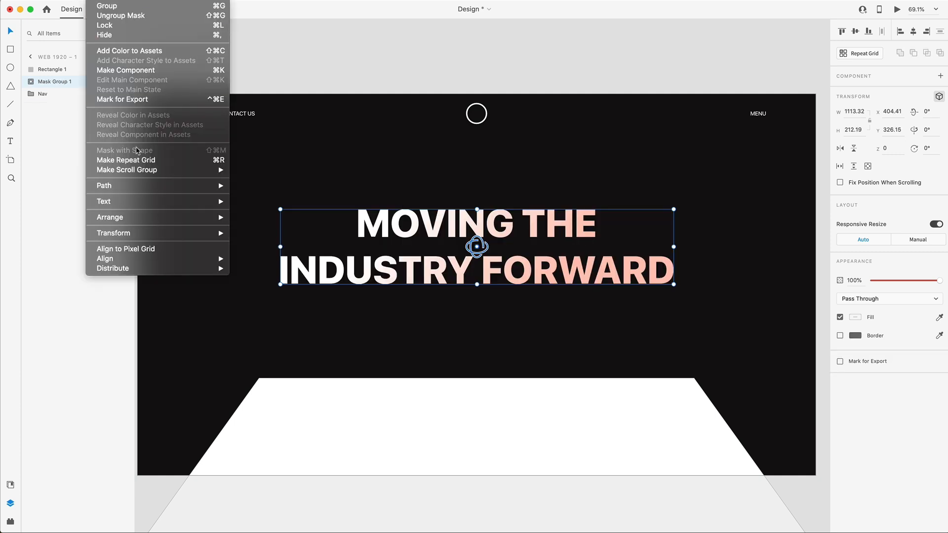
Step: Mask the gradient rectangle with the MOVING THE INDUSTRY FORWARD heading and angle the gradient across it
left_click(540, 339)
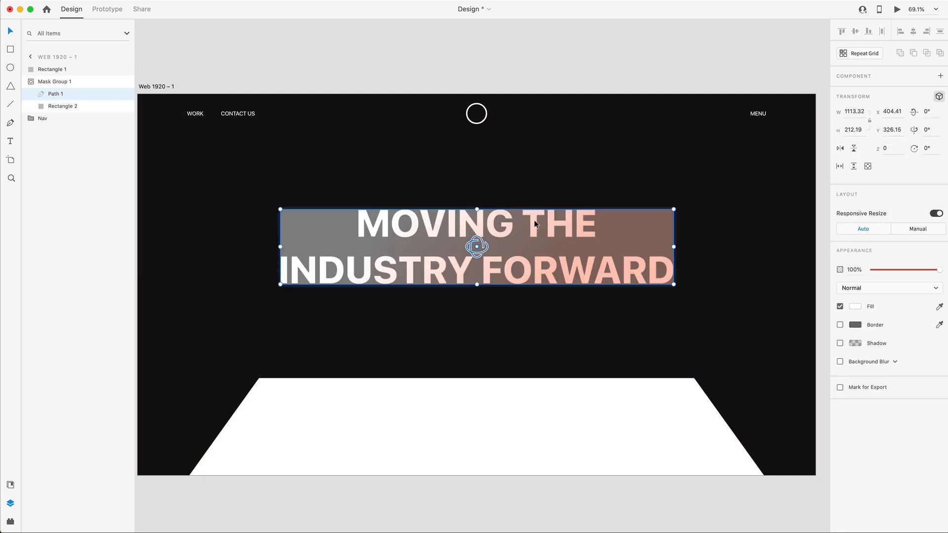
left_click(63, 107)
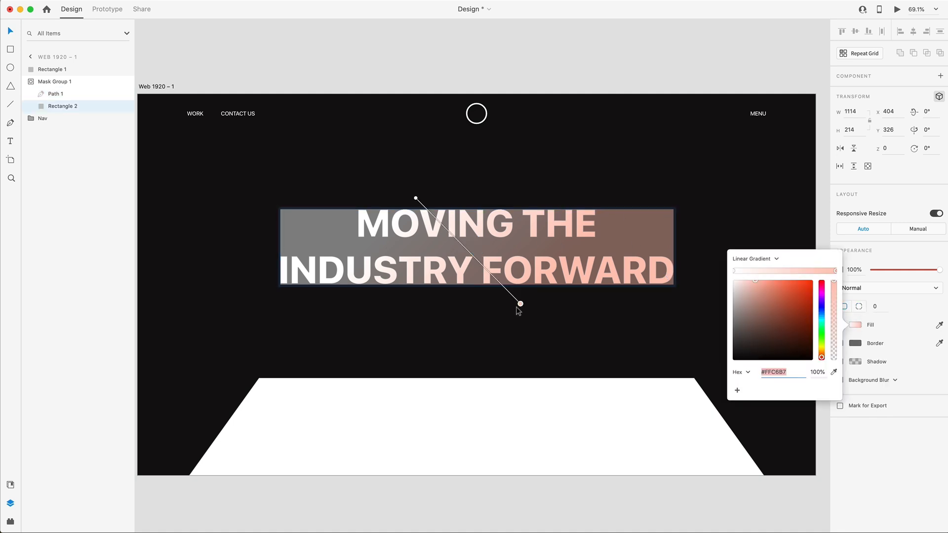
left_click_drag(520, 304, 481, 304)
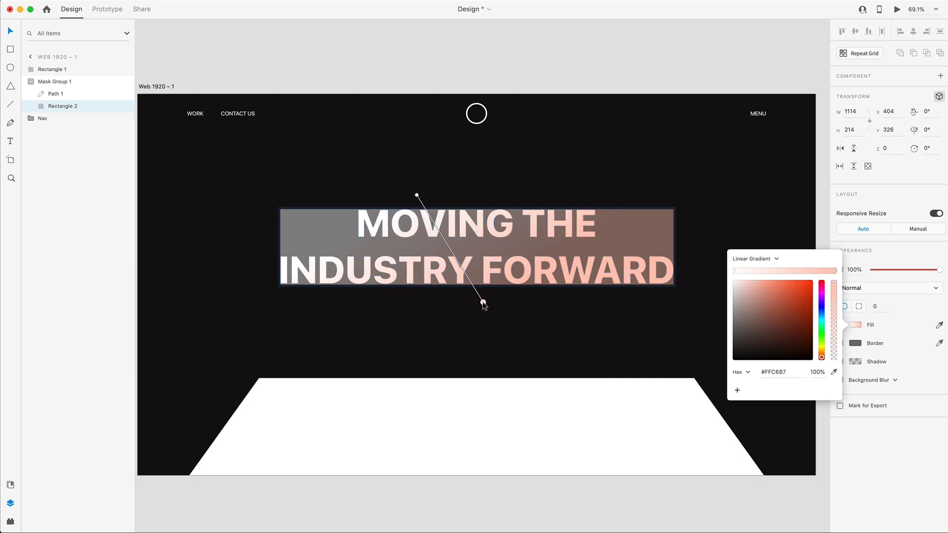
left_click(740, 314)
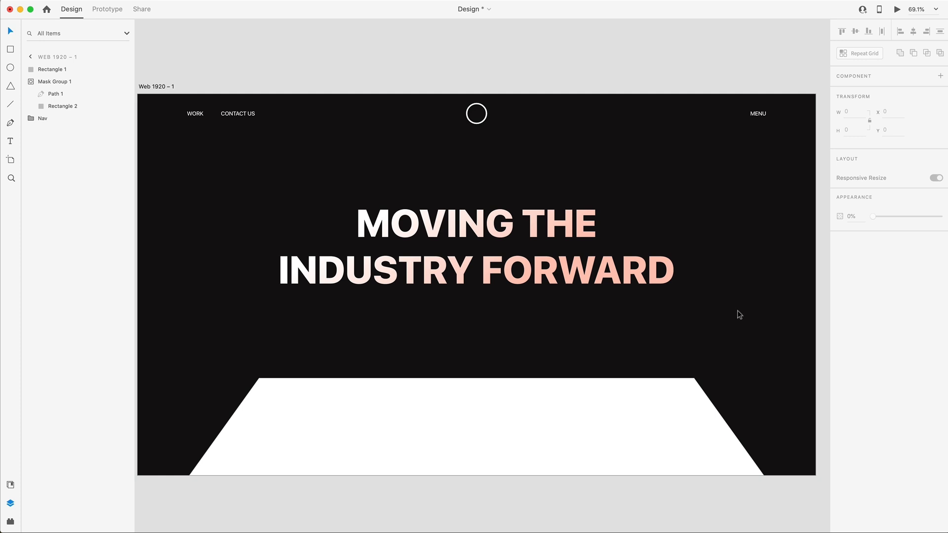
mouse_move(459, 225)
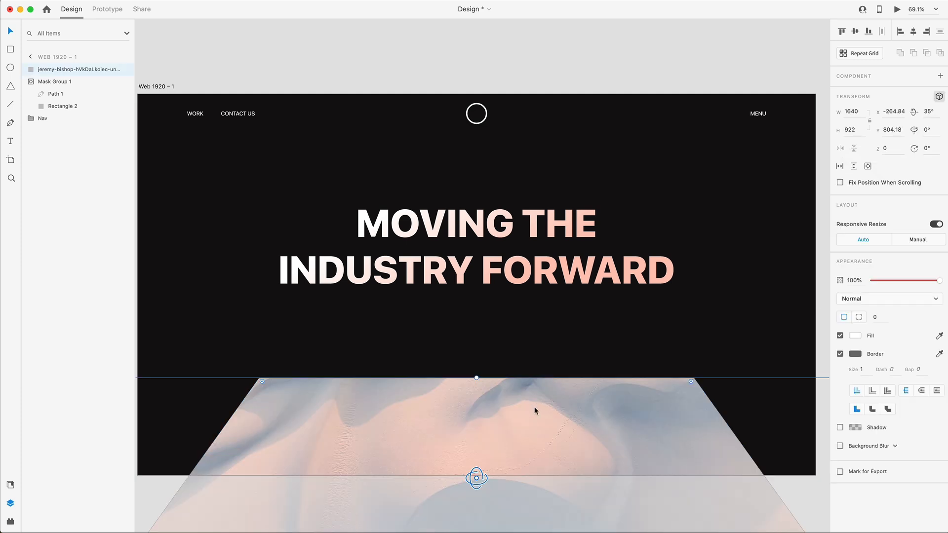
mouse_move(512, 434)
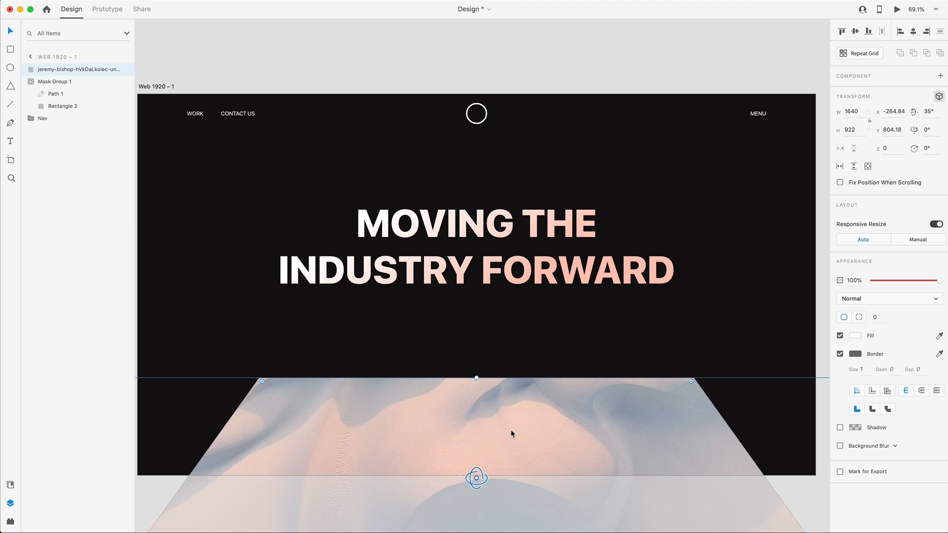
mouse_move(516, 418)
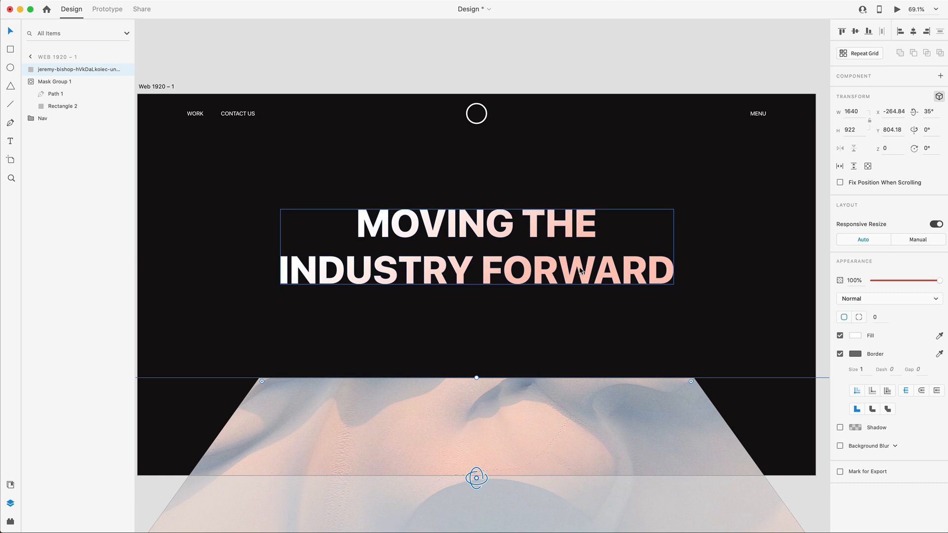
Step: Drop the dune photo into the tilted bottom panel and duplicate the artboard as Home - start - 1
left_click(471, 446)
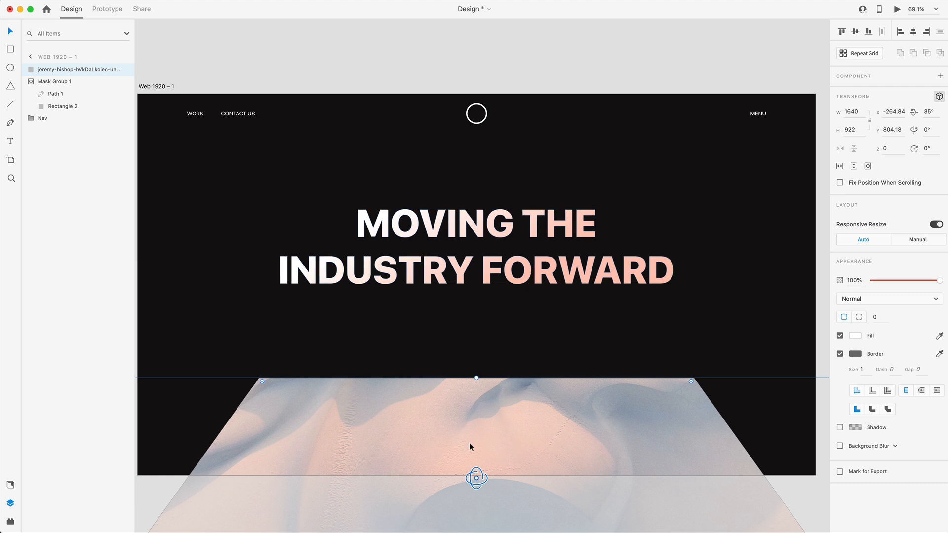
mouse_move(562, 289)
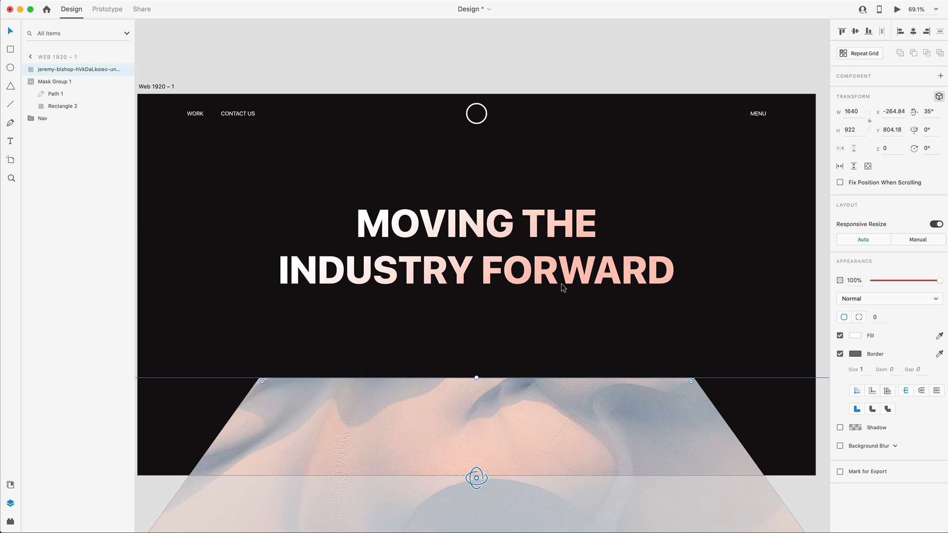
left_click(562, 279)
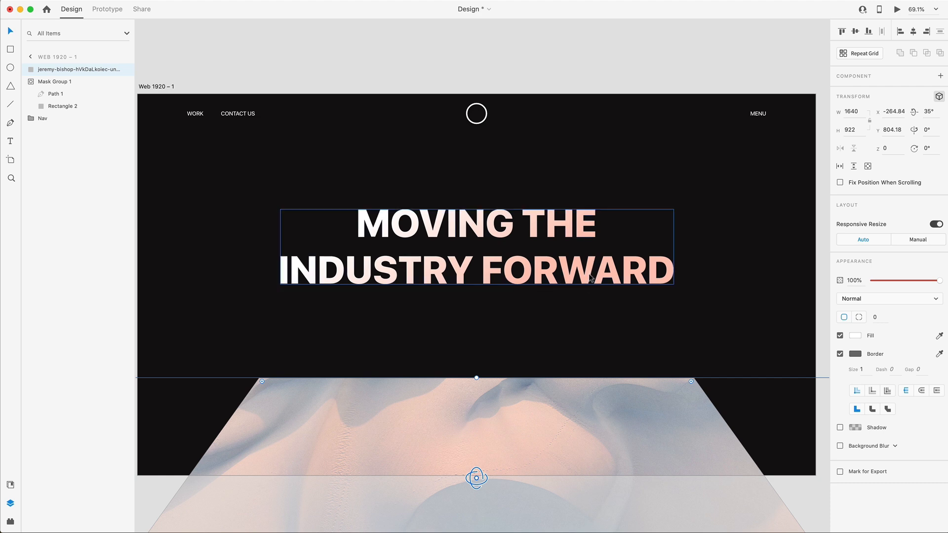
left_click(499, 436)
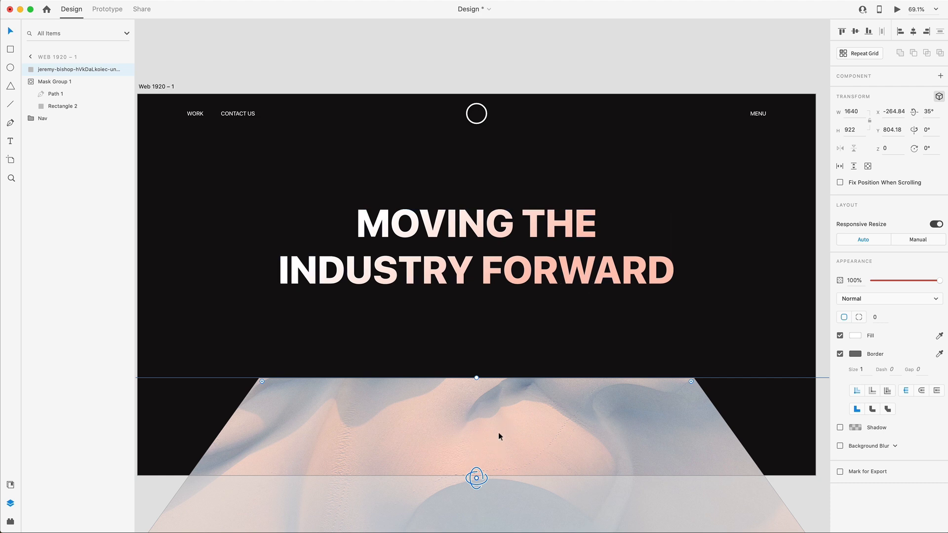
mouse_move(473, 455)
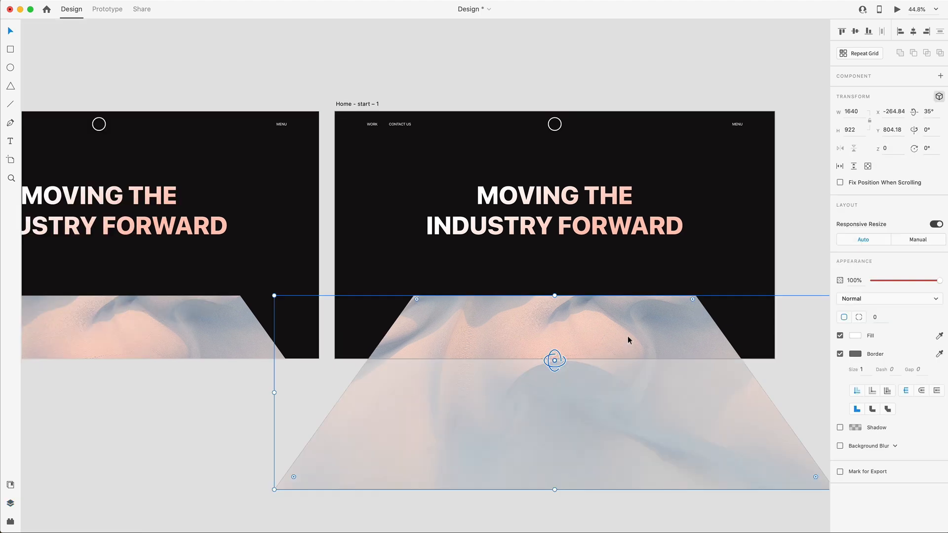
Step: Reset the dune photo's X rotation to 0° so it lies flat below the navigation
left_click(929, 112)
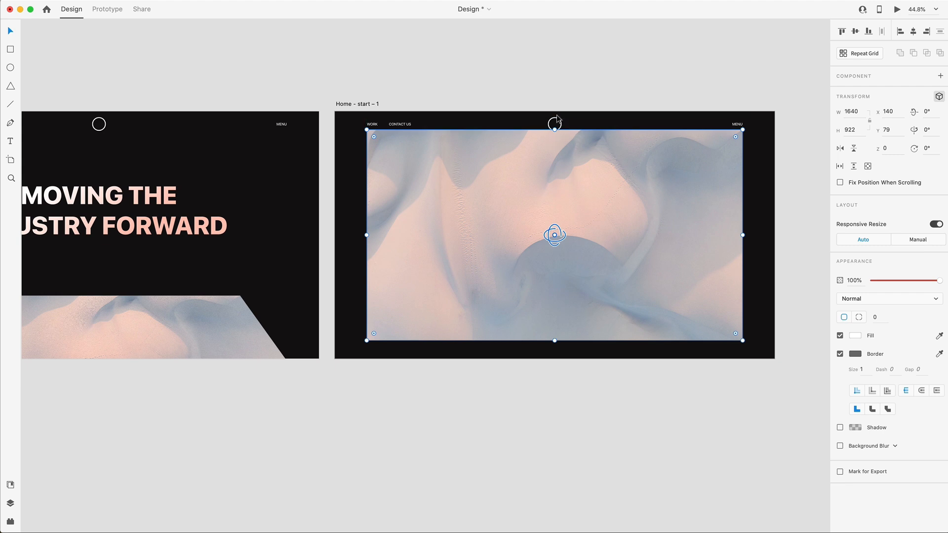
mouse_move(591, 168)
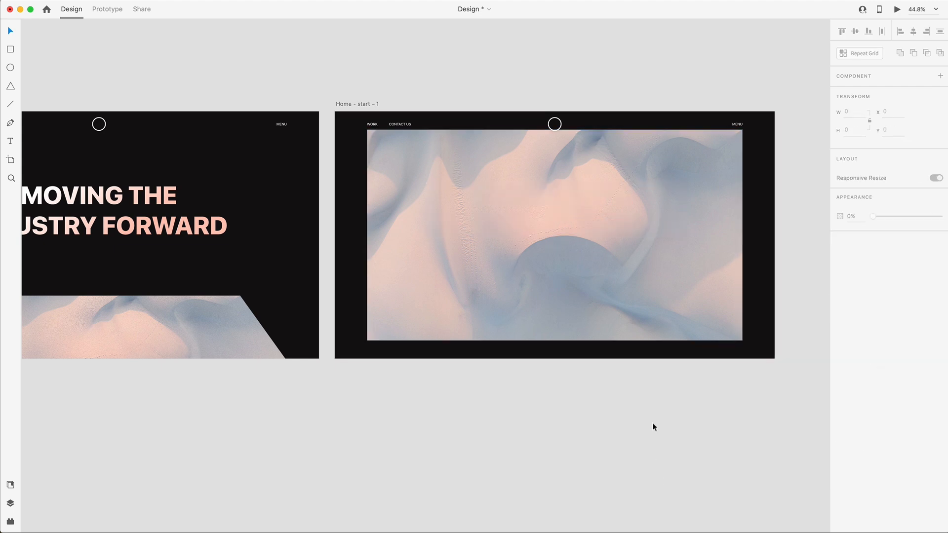
left_click(554, 236)
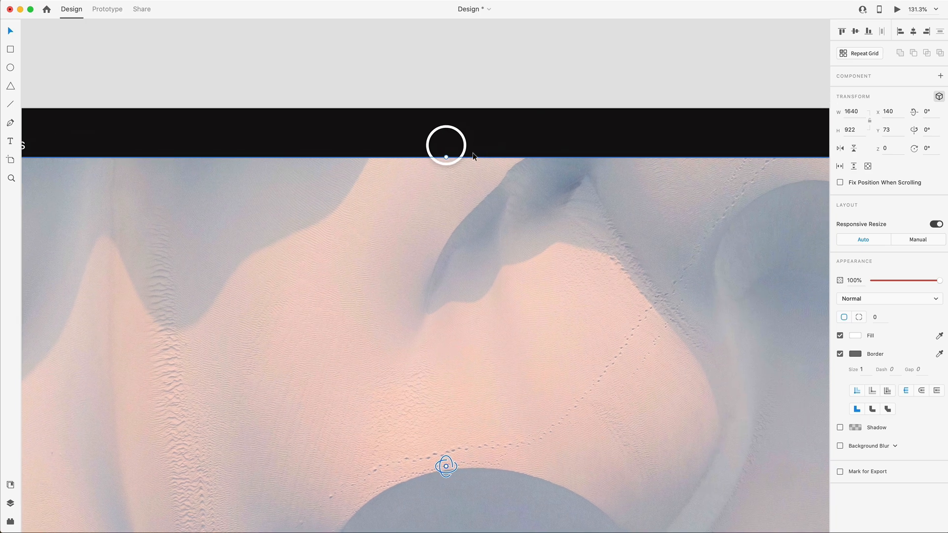
mouse_move(452, 163)
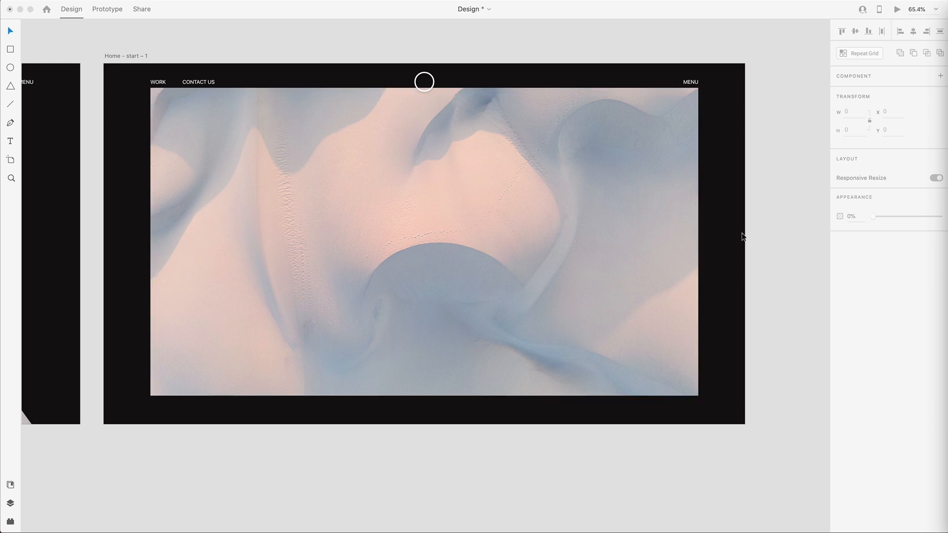
Step: Add a Digital Design heading text box on the photo at size 80
left_click(9, 141)
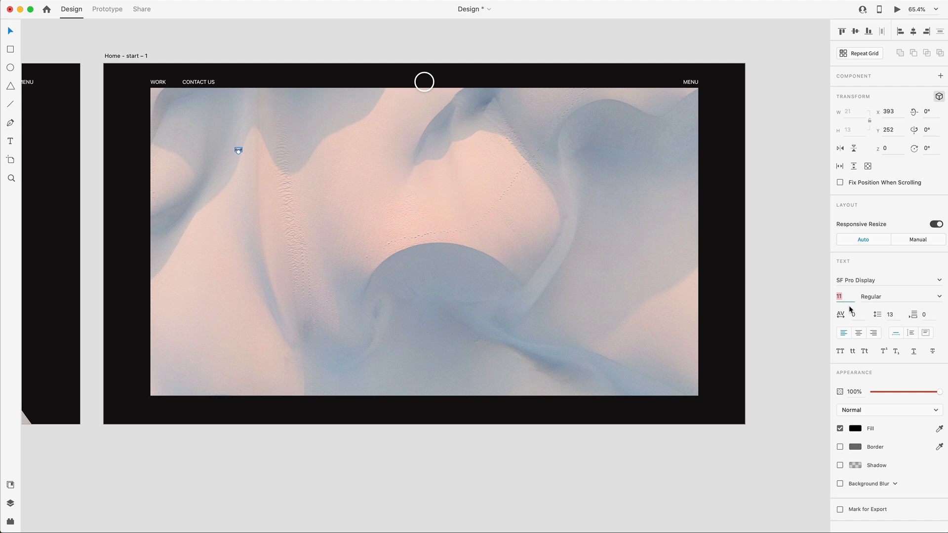
type("8")
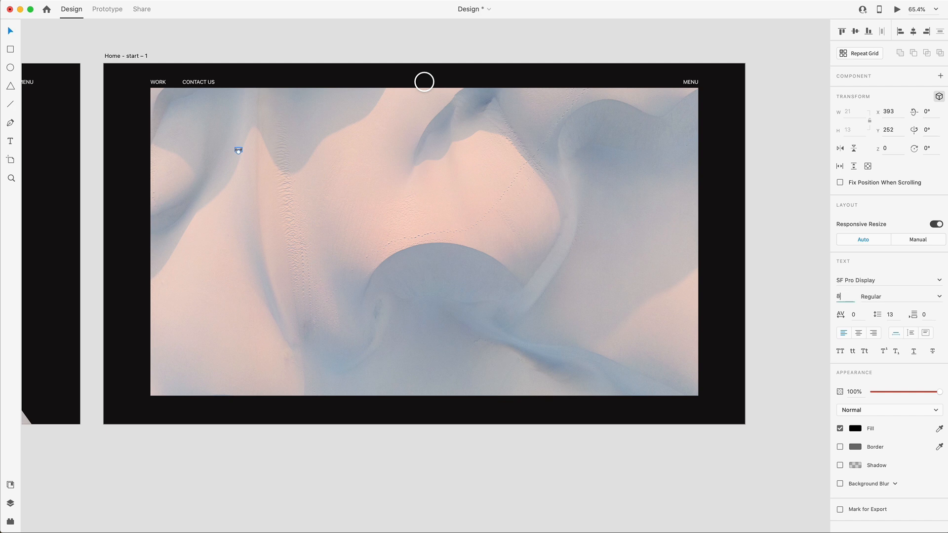
type("80")
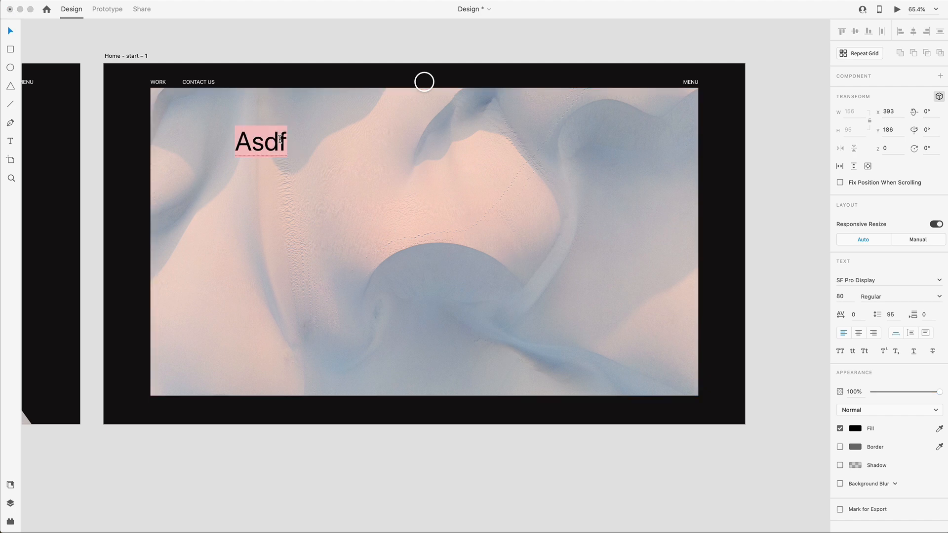
Step: Make the heading Medium weight and all capitals, and show the artboard's column layout grid
left_click(898, 297)
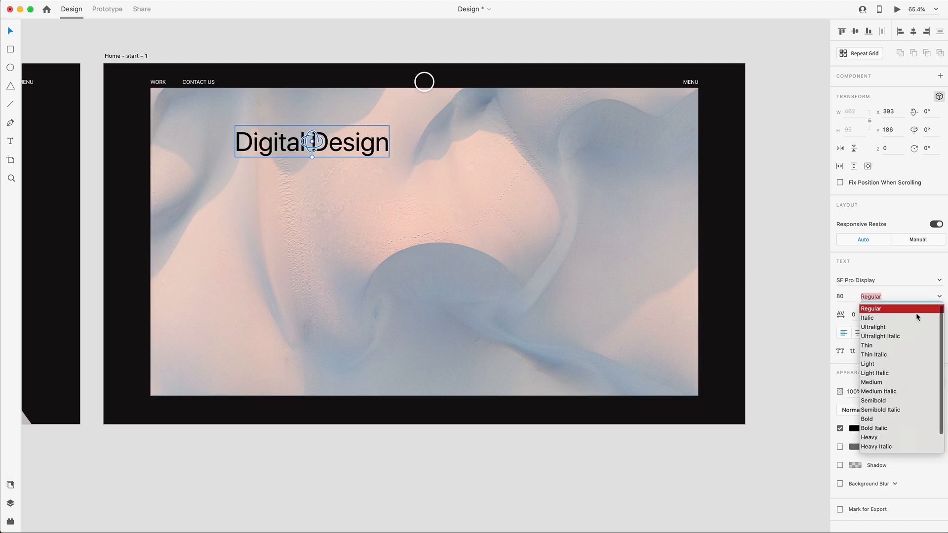
left_click(871, 382)
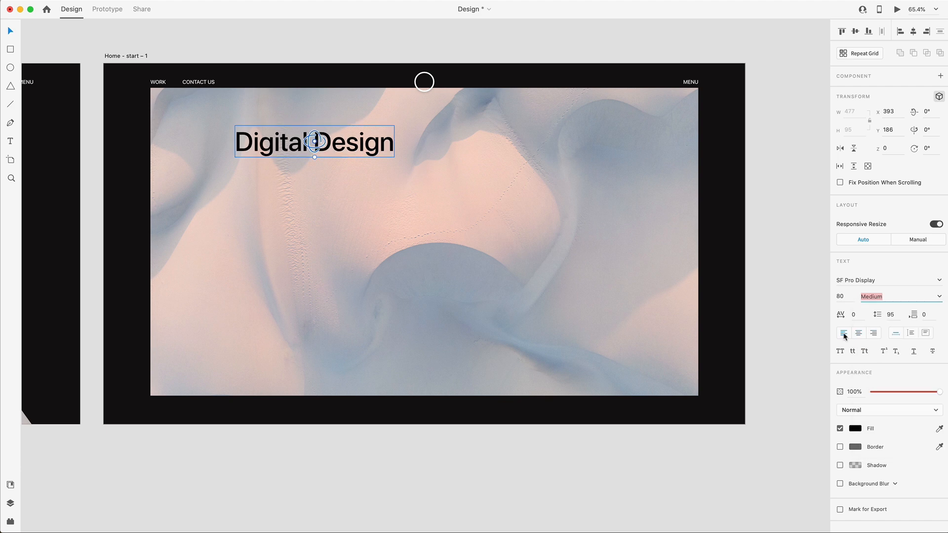
left_click(840, 352)
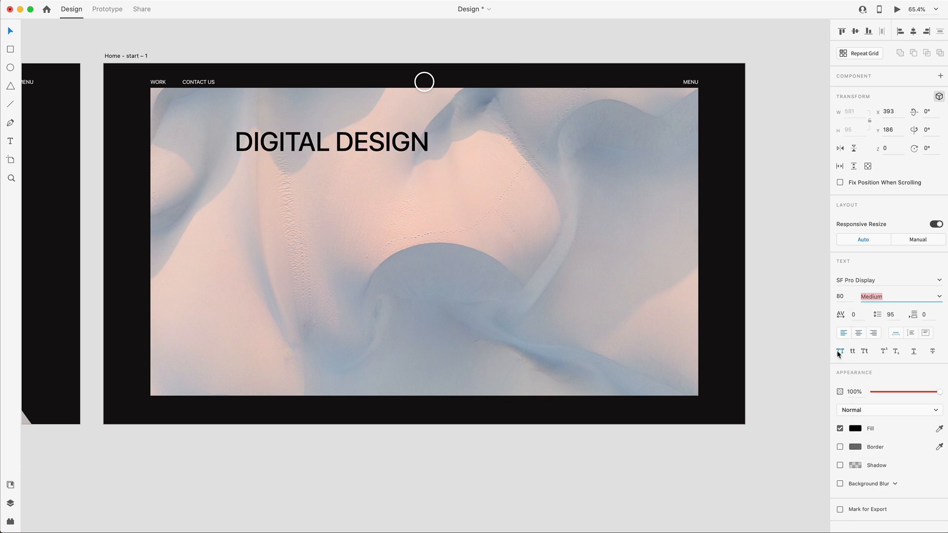
left_click(331, 142)
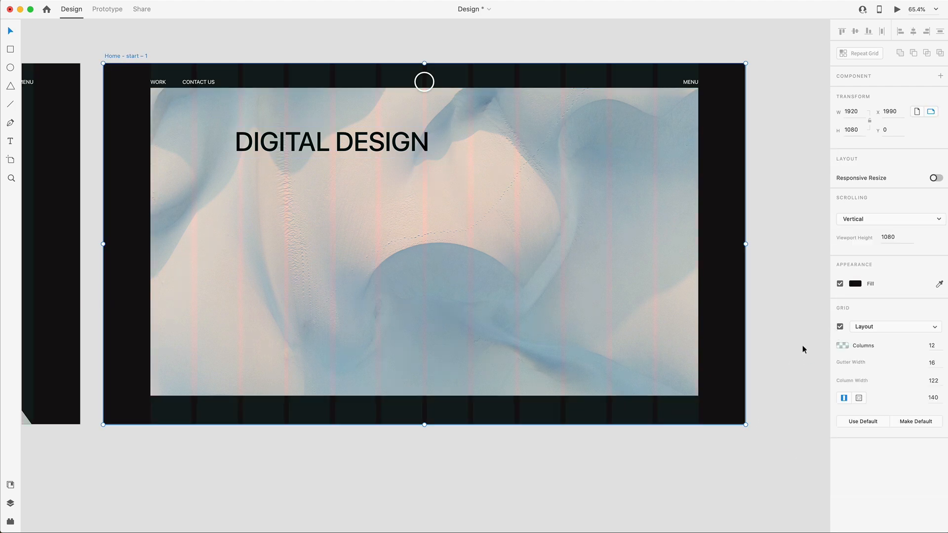
Step: Move the heading onto a grid column and Alt-drag four copies down the image
left_click(331, 144)
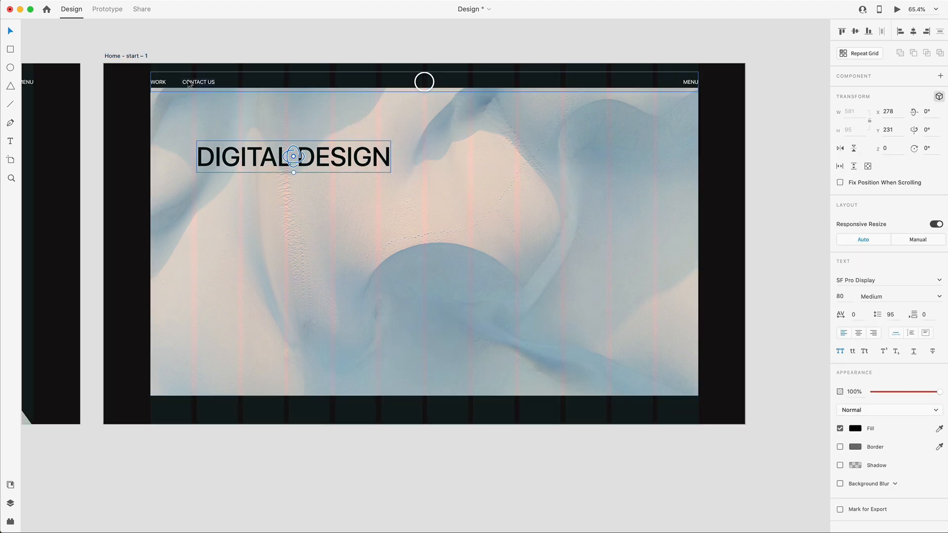
left_click_drag(294, 156, 293, 148)
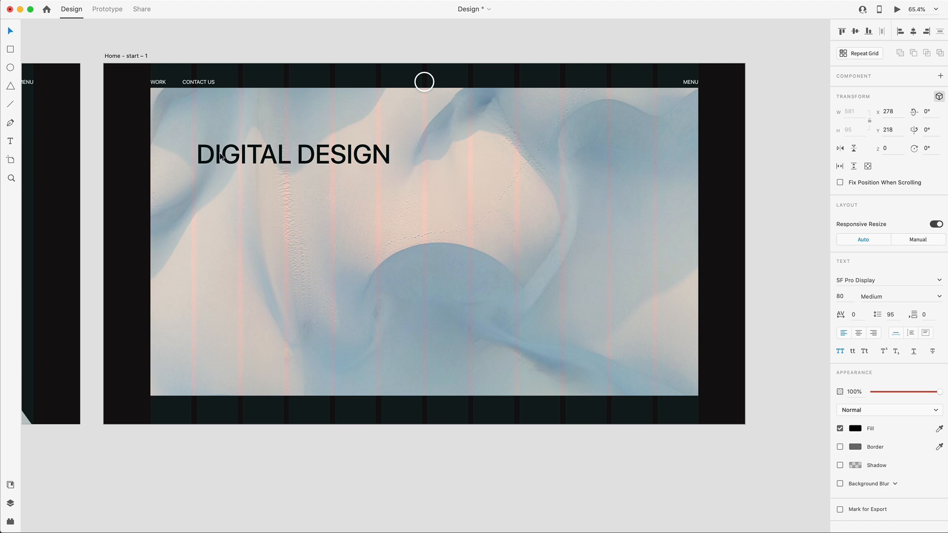
left_click_drag(292, 154, 292, 125)
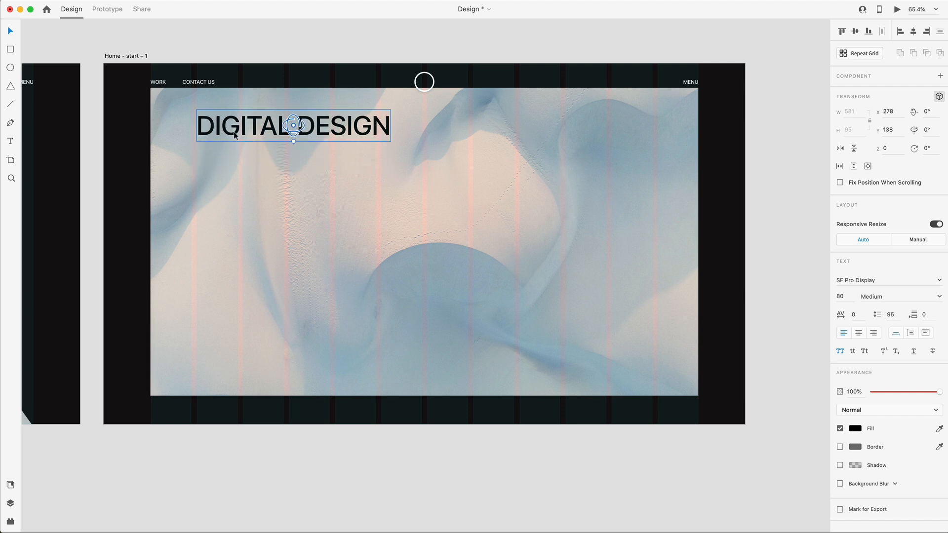
mouse_move(236, 136)
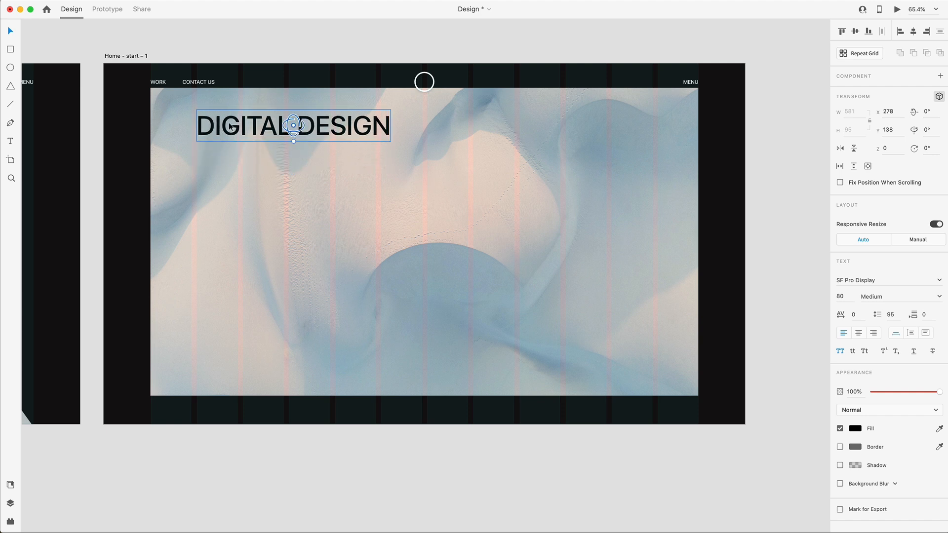
left_click_drag(293, 125, 293, 161)
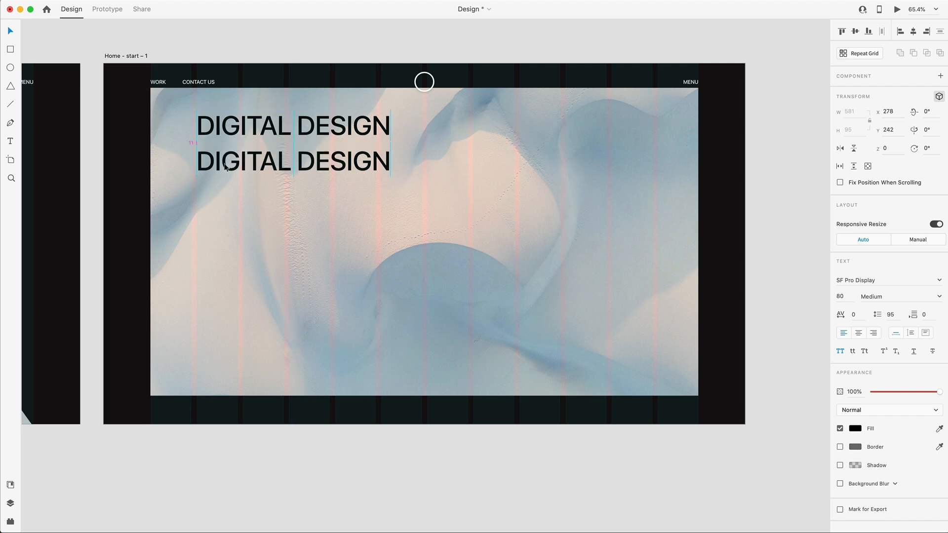
left_click_drag(294, 161, 294, 231)
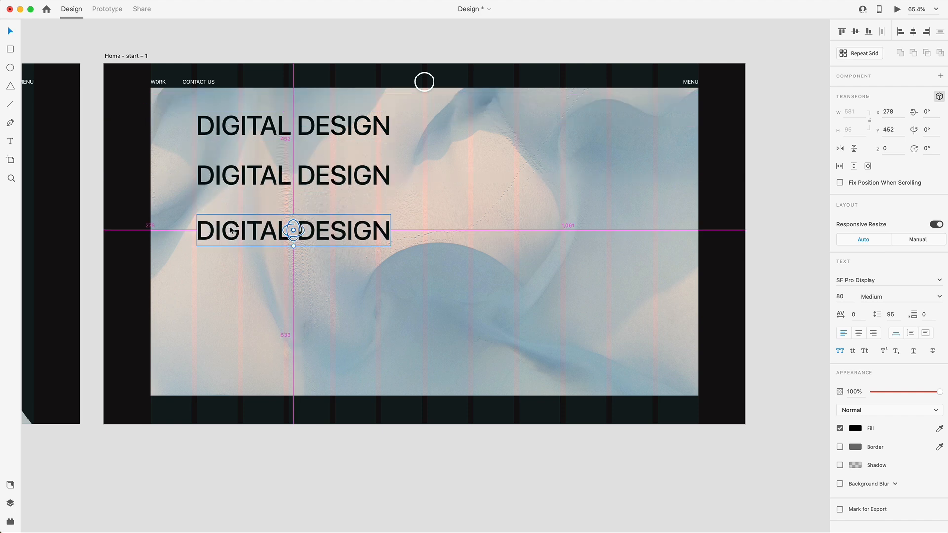
left_click_drag(293, 230, 294, 296)
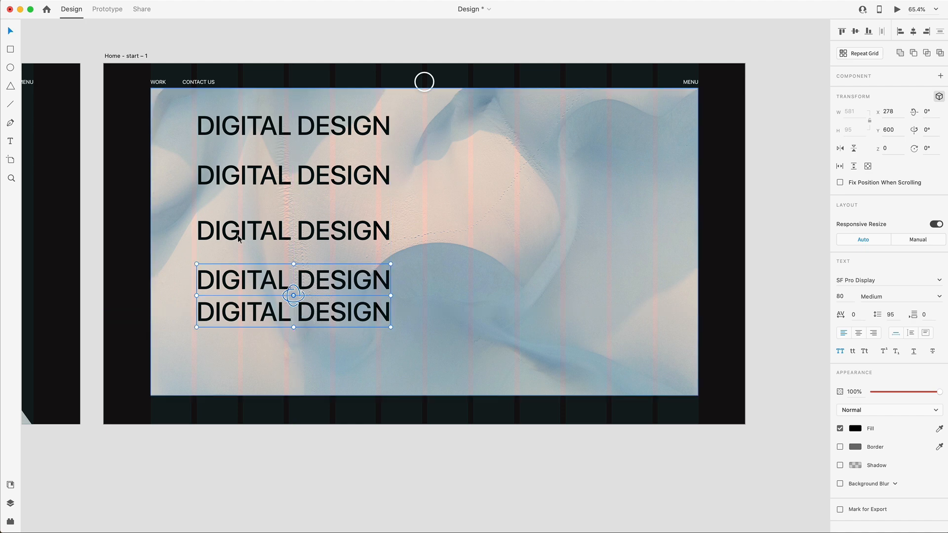
Step: Position the stack of five headings and even out their vertical spacing
left_click(940, 30)
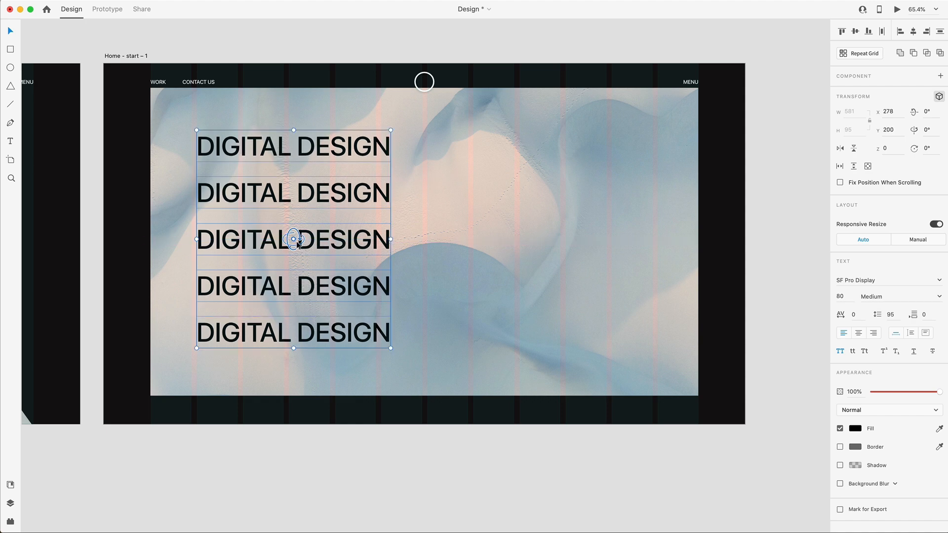
left_click_drag(295, 238, 295, 243)
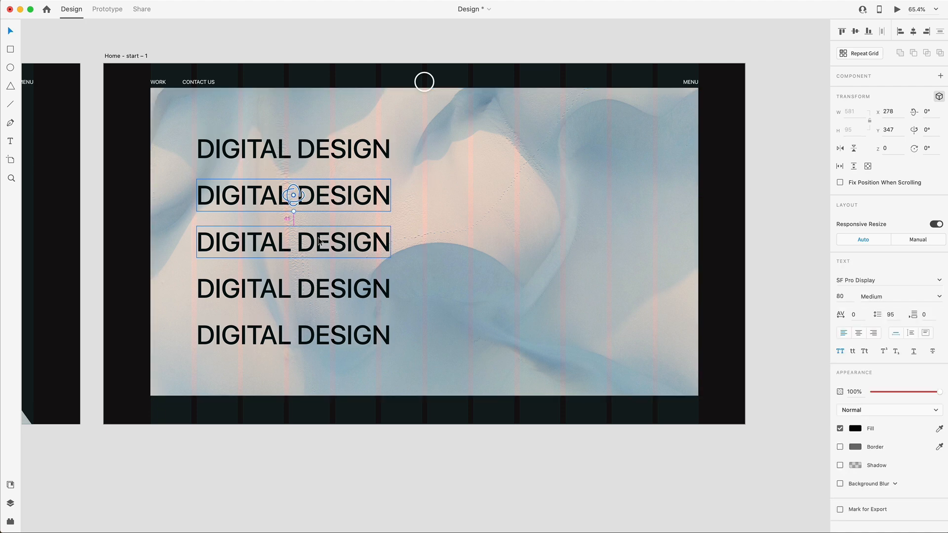
left_click_drag(293, 195, 294, 242)
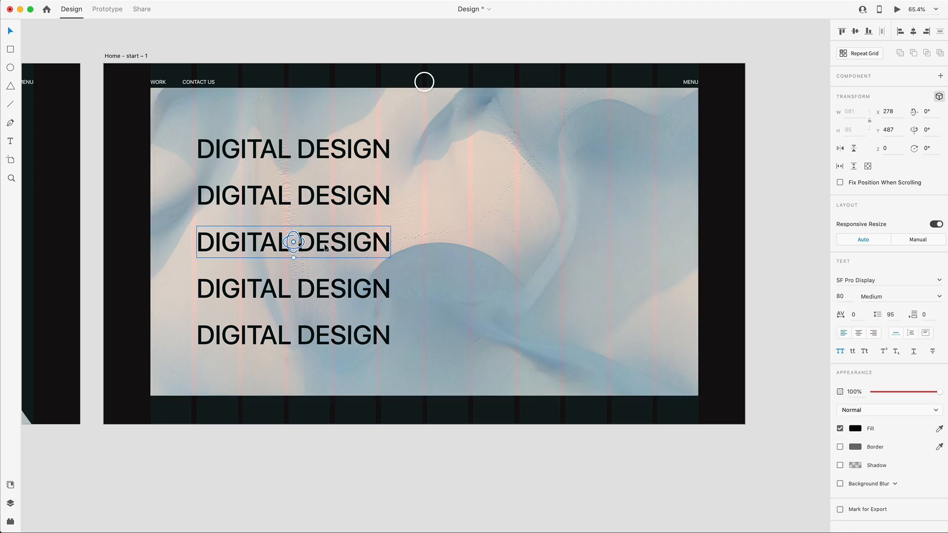
left_click_drag(294, 242, 294, 289)
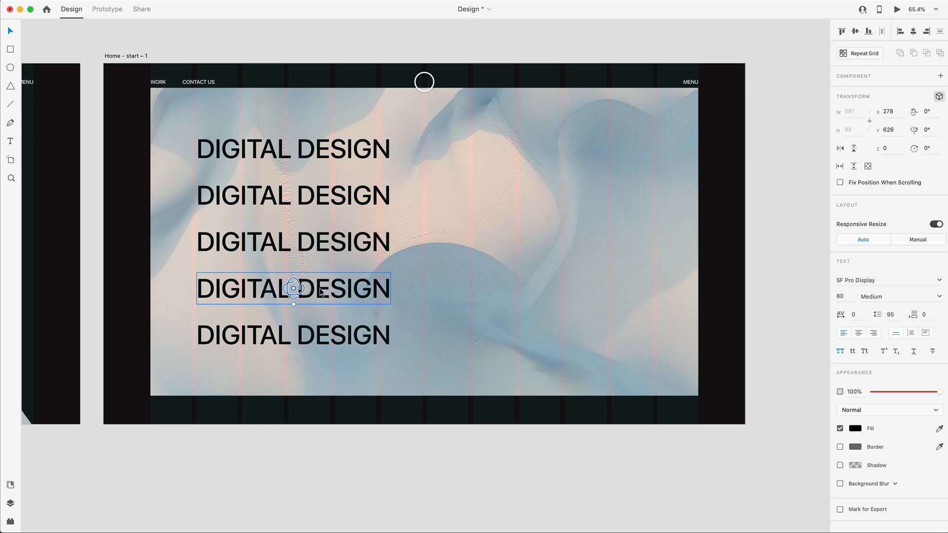
left_click_drag(293, 289, 293, 335)
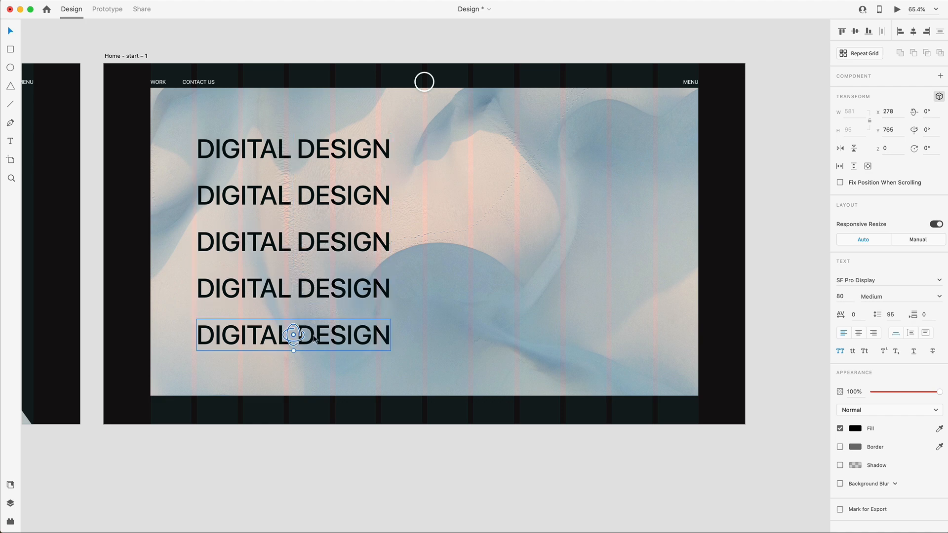
left_click_drag(293, 336, 293, 287)
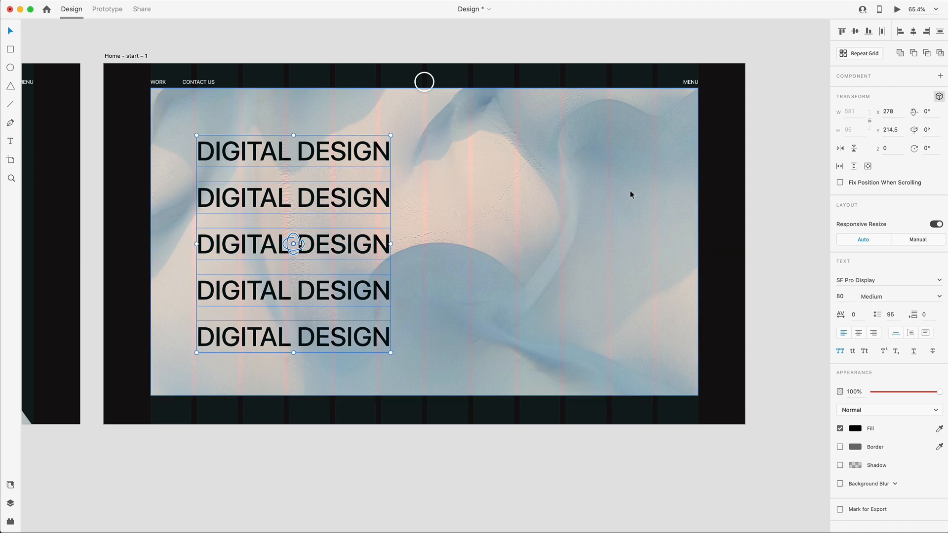
mouse_move(595, 234)
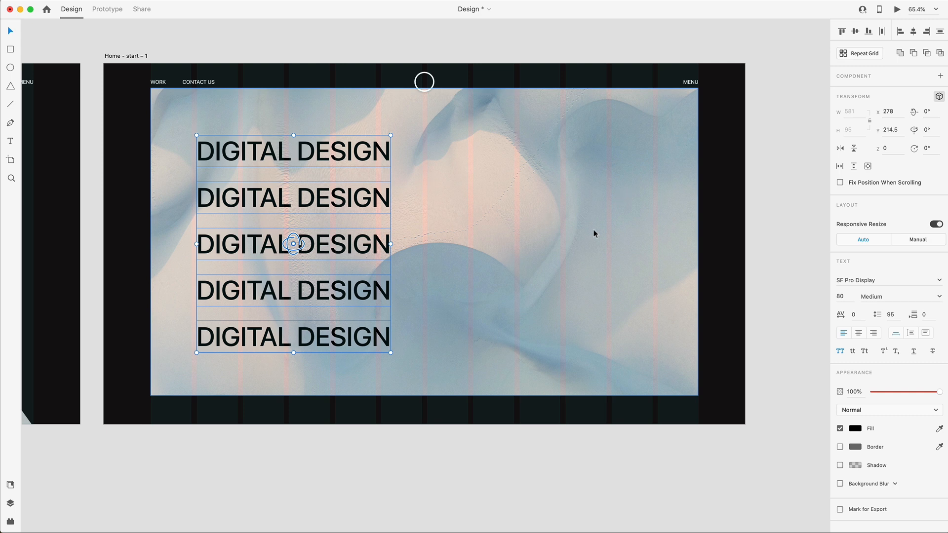
mouse_move(449, 219)
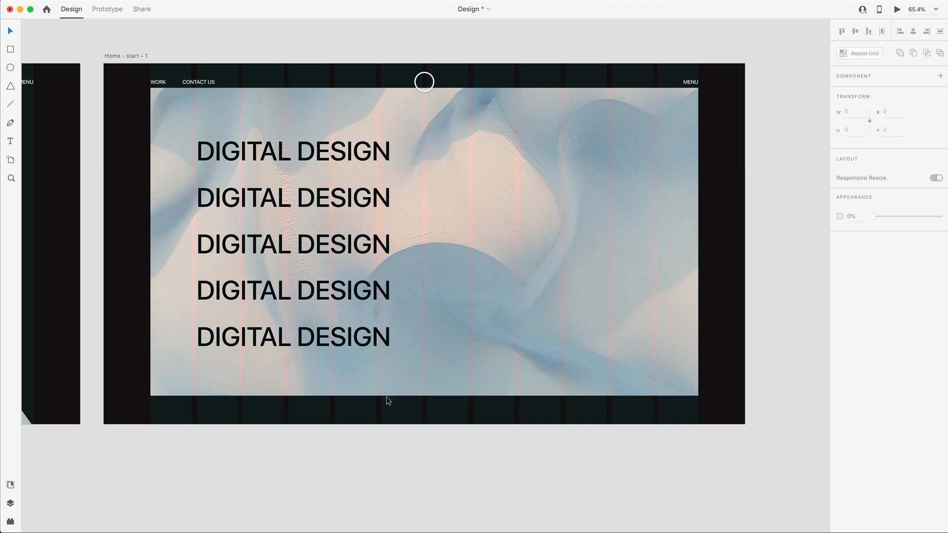
Step: Select the five menu headings and set their fill colour to white
left_click(310, 197)
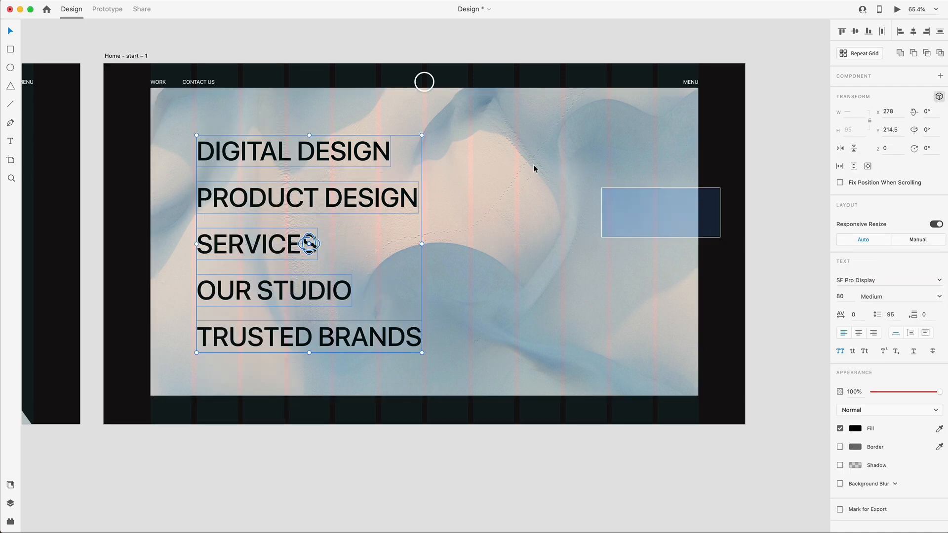
left_click(855, 429)
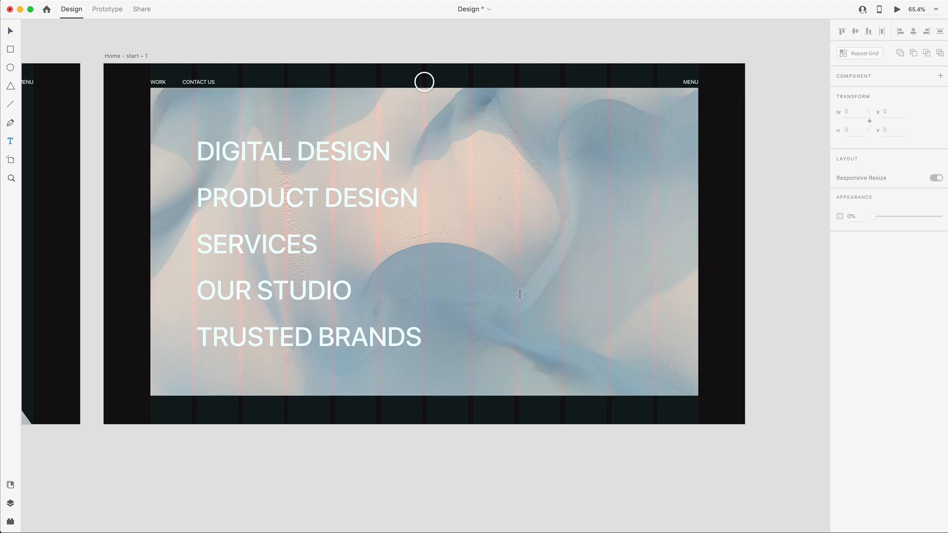
Step: Add a size-16 placeholder paragraph with 24 line spacing, aligned with TRUSTED BRANDS
left_click_drag(521, 293, 655, 348)
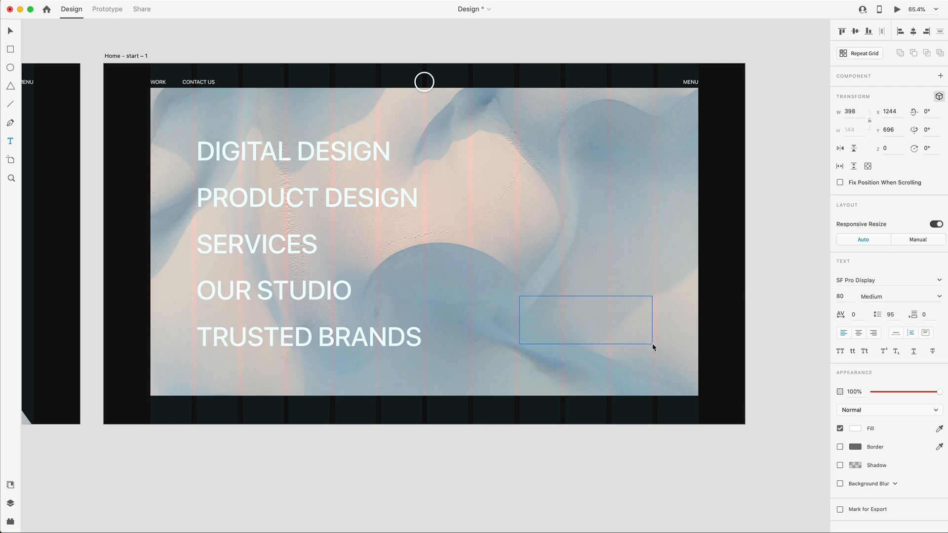
type("S")
left_click(845, 296)
type("16")
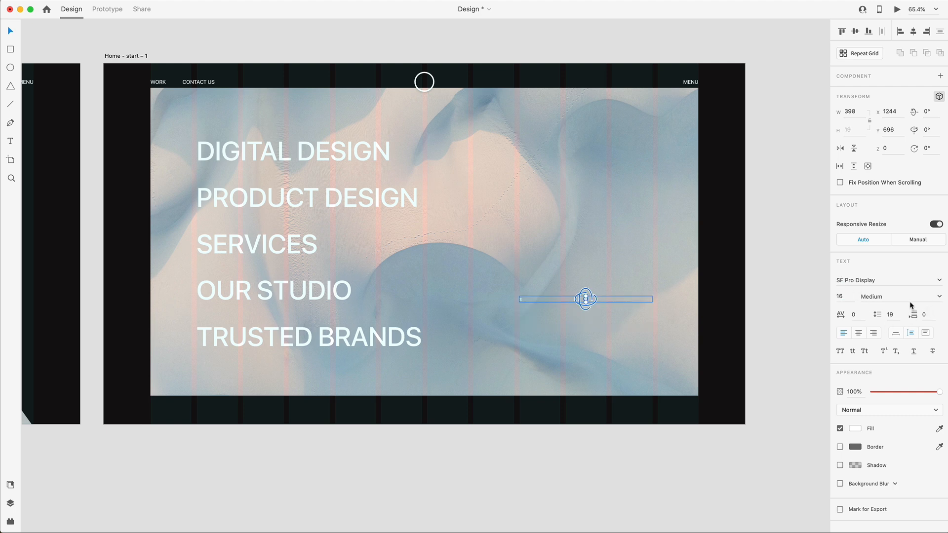
left_click(891, 314)
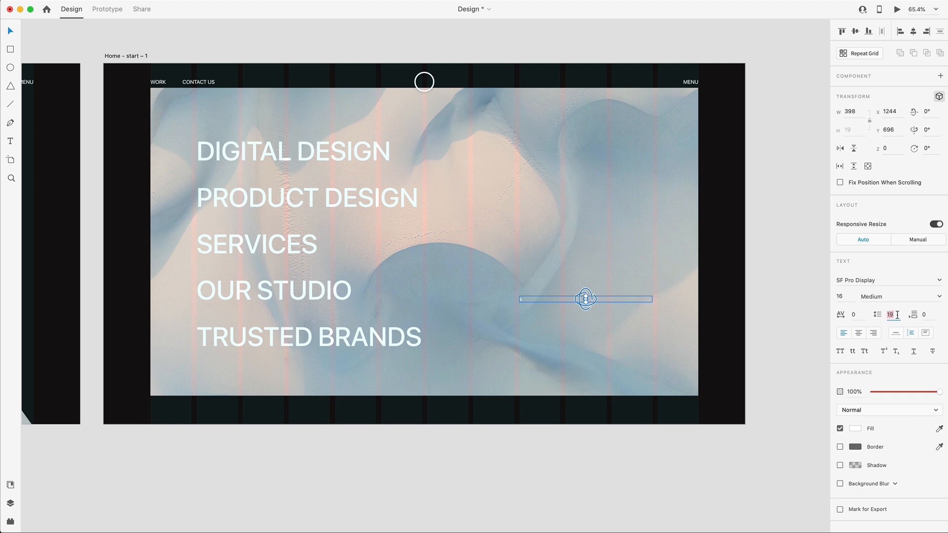
type("24")
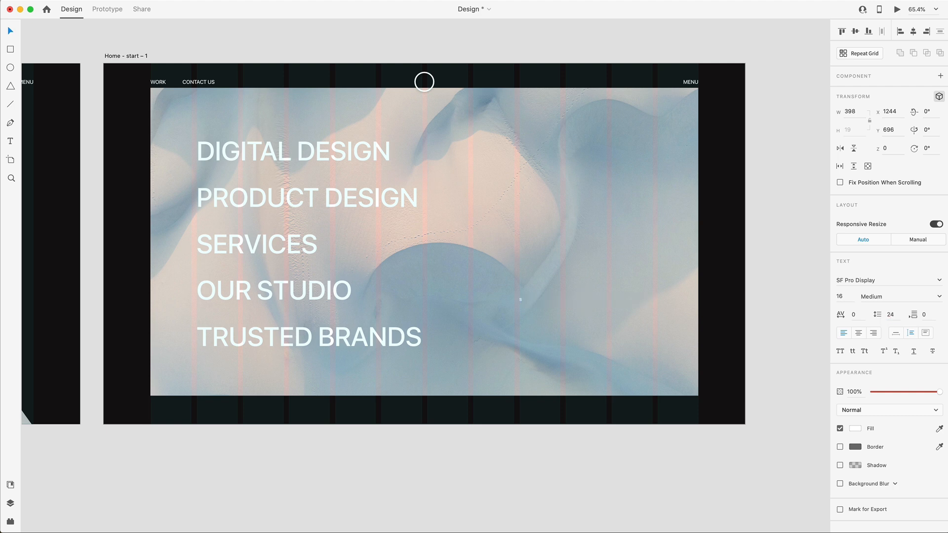
left_click(585, 299)
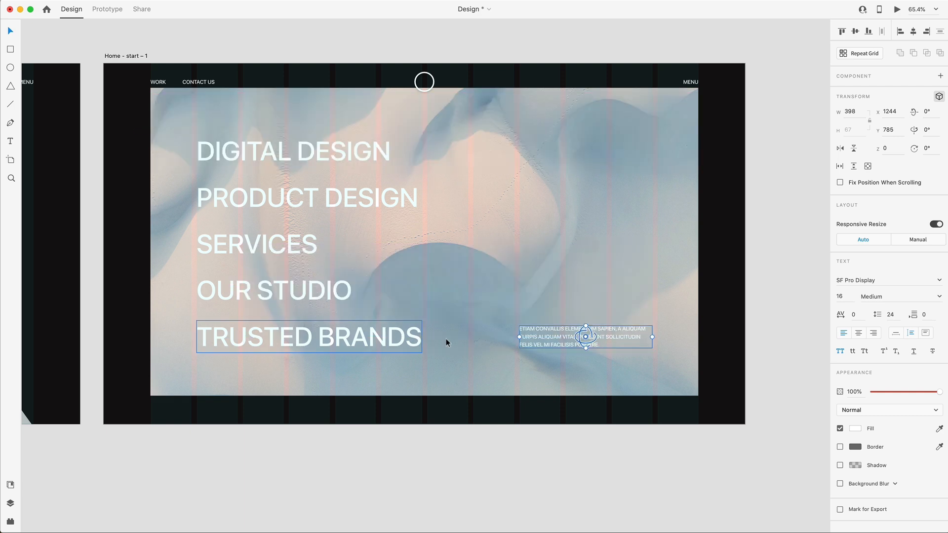
left_click_drag(586, 337, 586, 342)
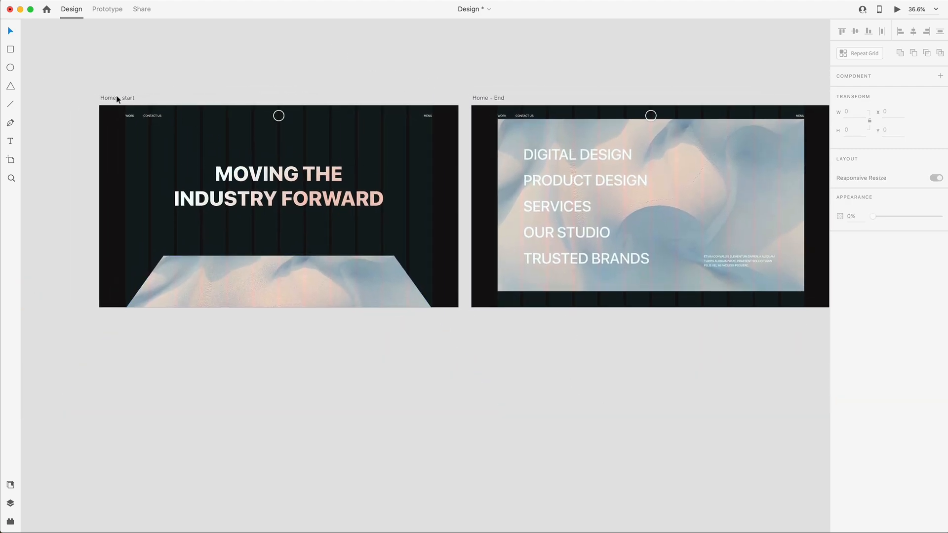
Step: Rename the finished artboard Home - End beside the Home - start artboard
left_click(565, 233)
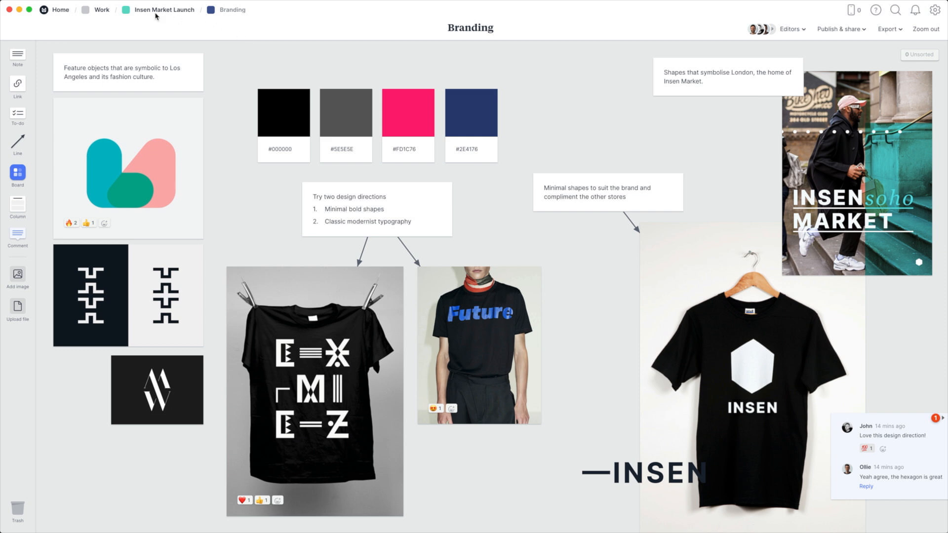
Step: Return to the Insen Market Launch board via the breadcrumb
left_click(164, 10)
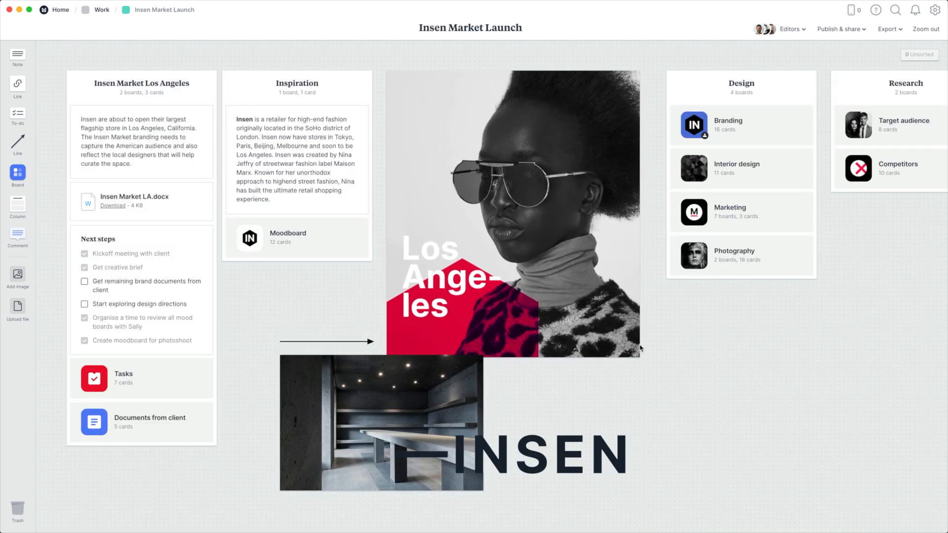